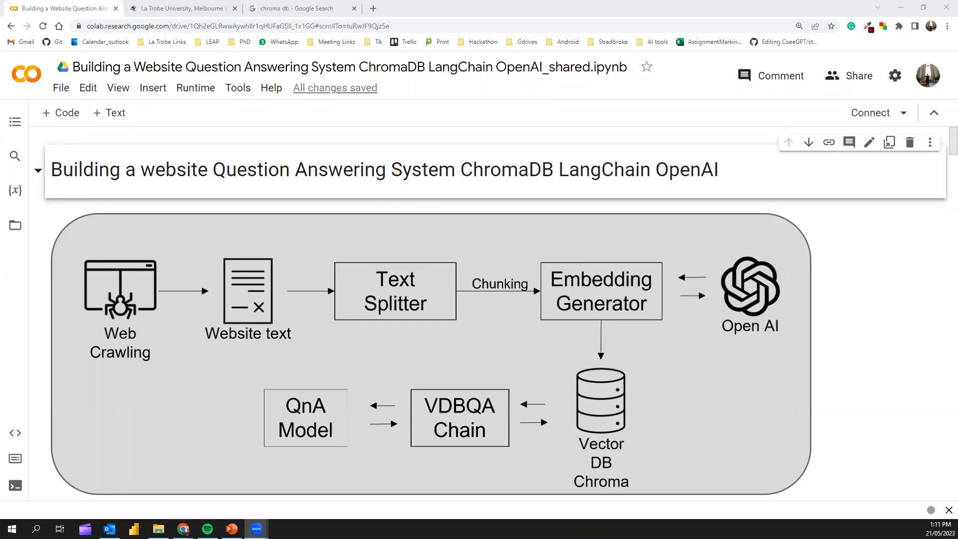
mouse_move(134, 335)
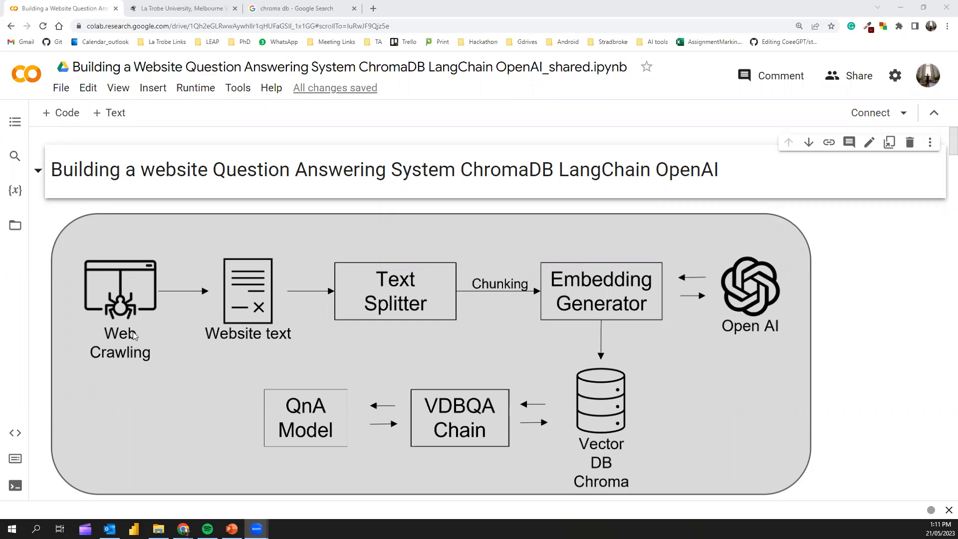
mouse_move(415, 343)
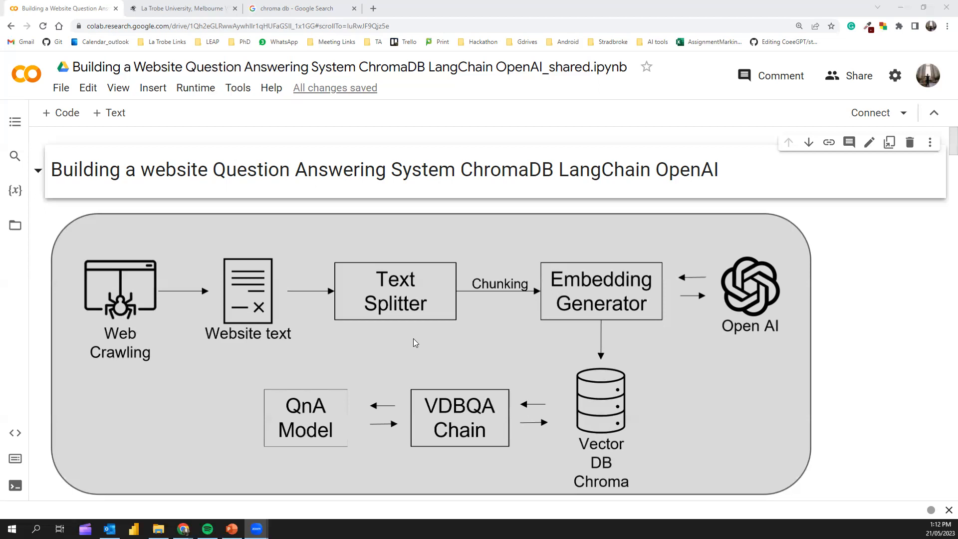
mouse_move(613, 463)
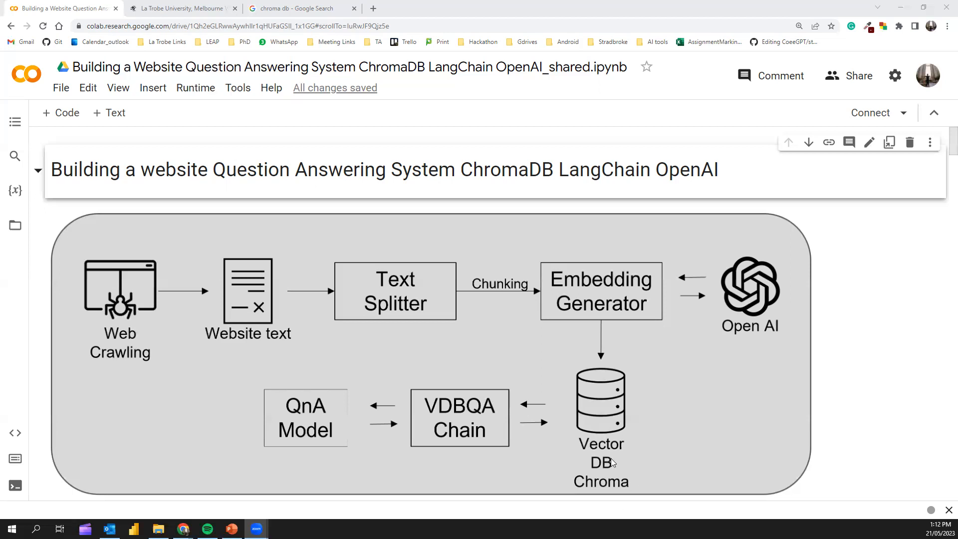
mouse_move(612, 463)
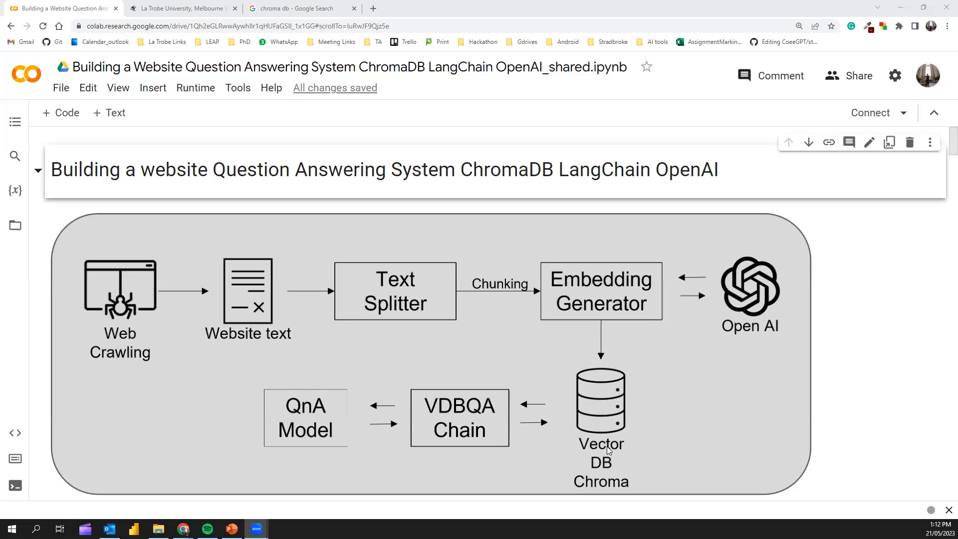
mouse_move(576, 438)
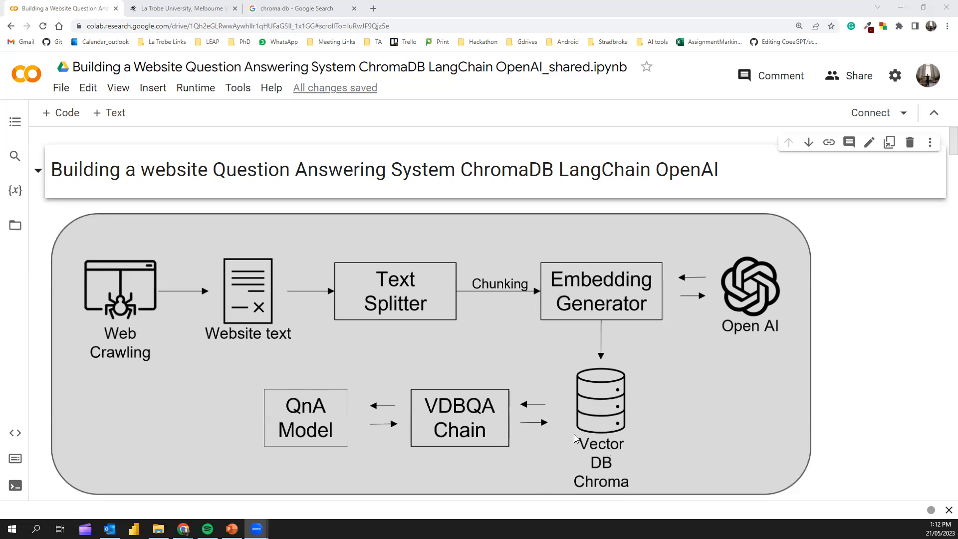
mouse_move(504, 422)
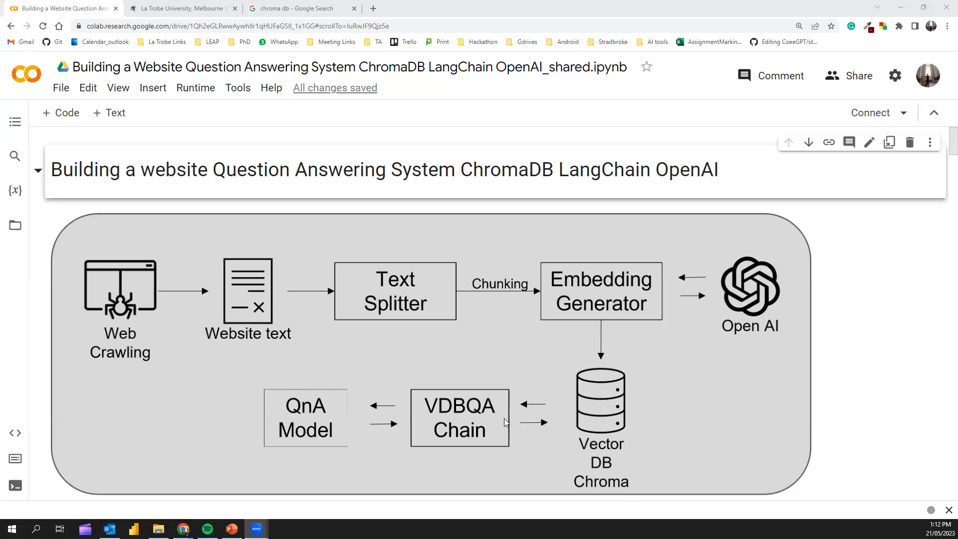
mouse_move(451, 418)
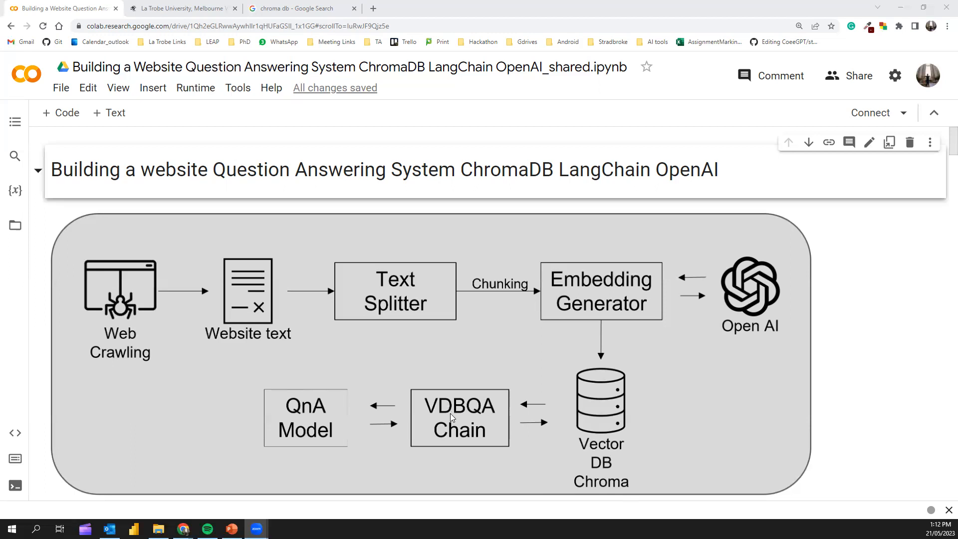
mouse_move(479, 434)
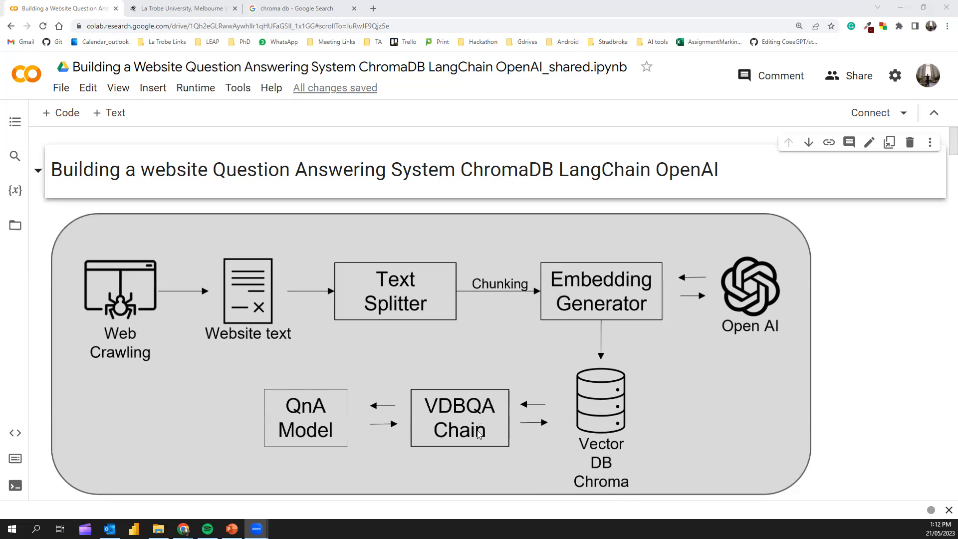
mouse_move(479, 435)
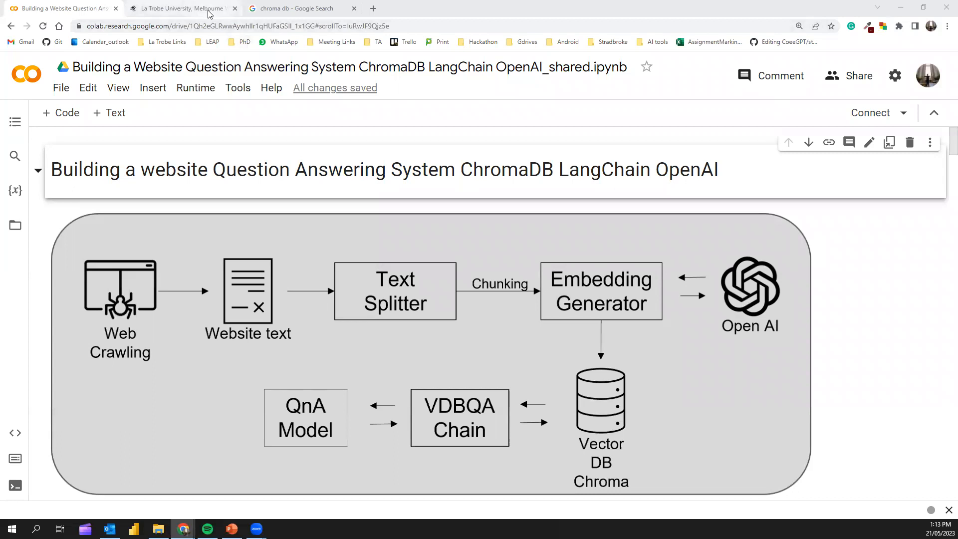
Switch to the La Trobe University site and scroll to its course finder discipline list.
click(181, 8)
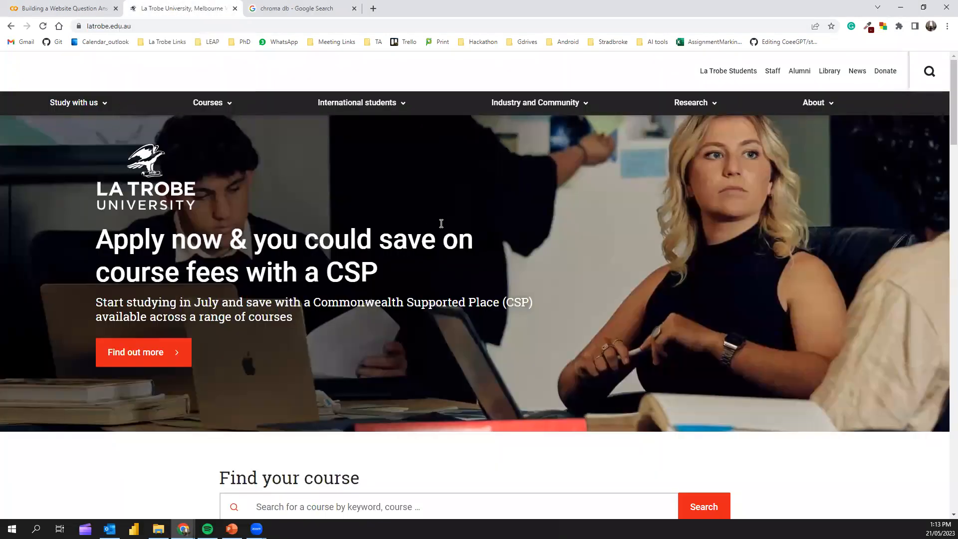
mouse_move(310, 202)
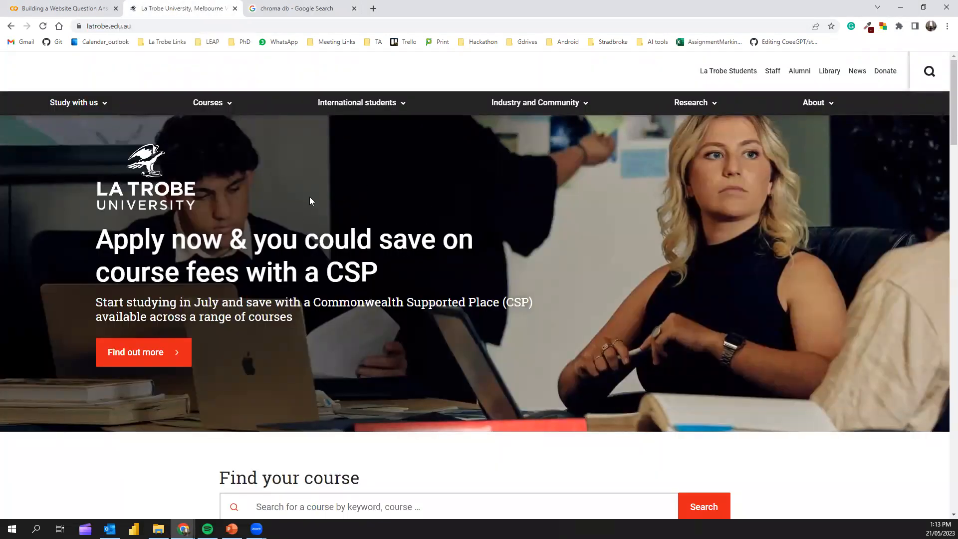
mouse_move(471, 206)
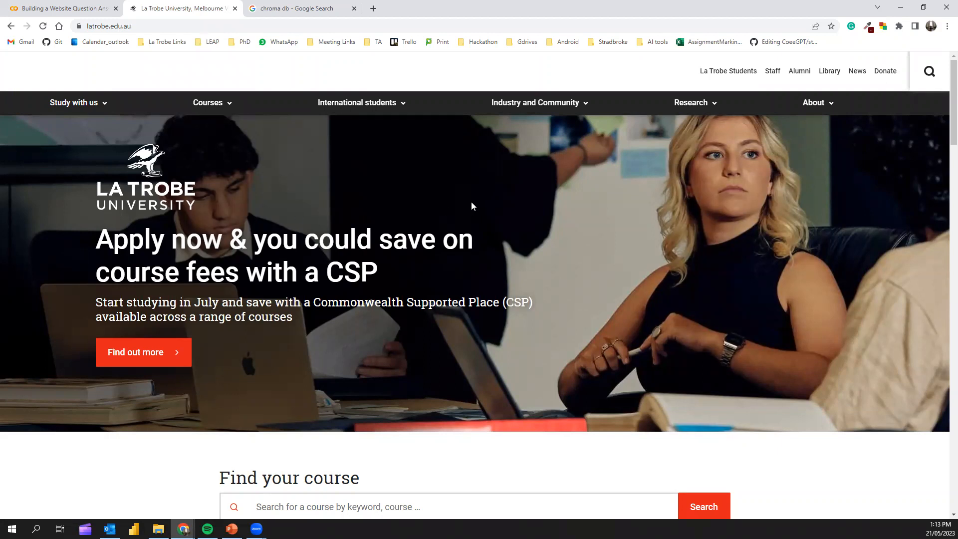
scroll(down, 3)
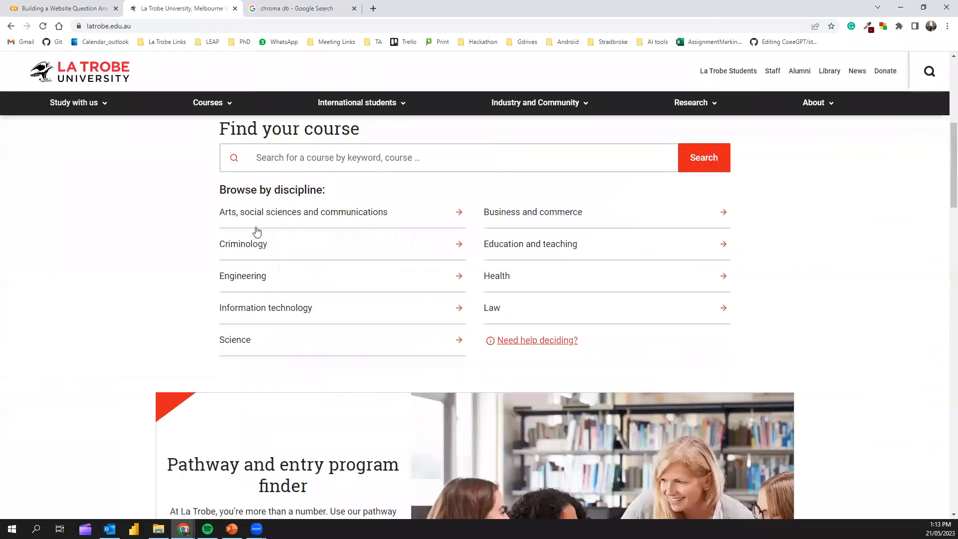
scroll(down, 3)
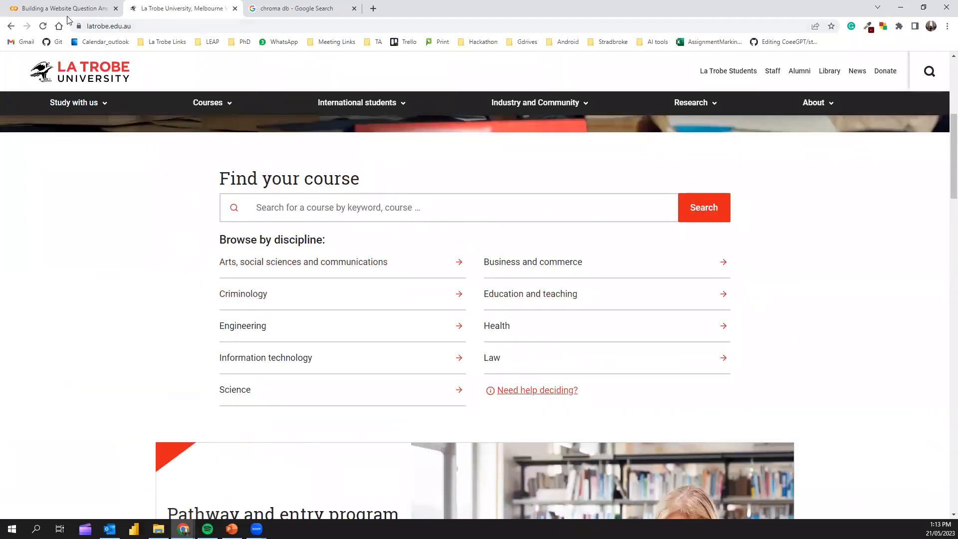
Return to the Colab notebook and scroll to the La Trobe phone number and address answers.
click(61, 8)
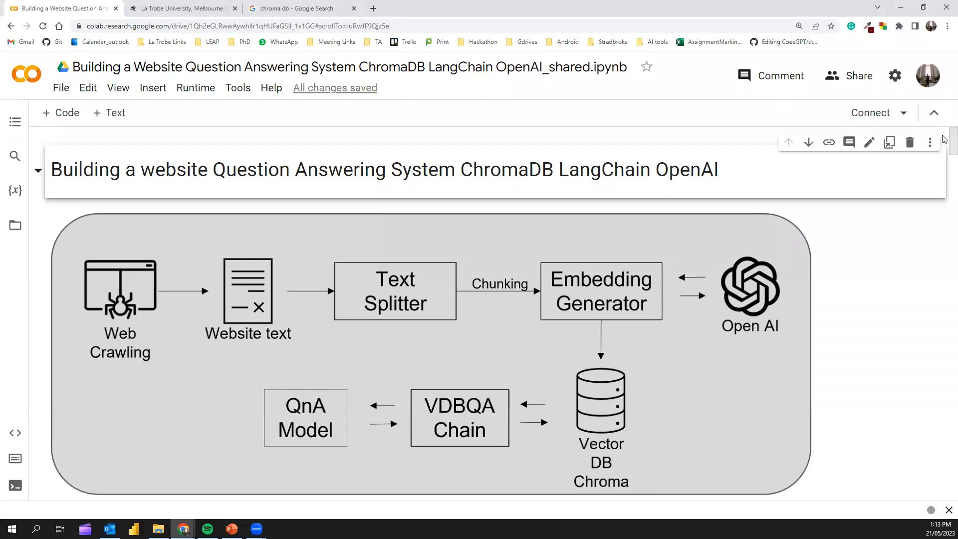
scroll(down, 3)
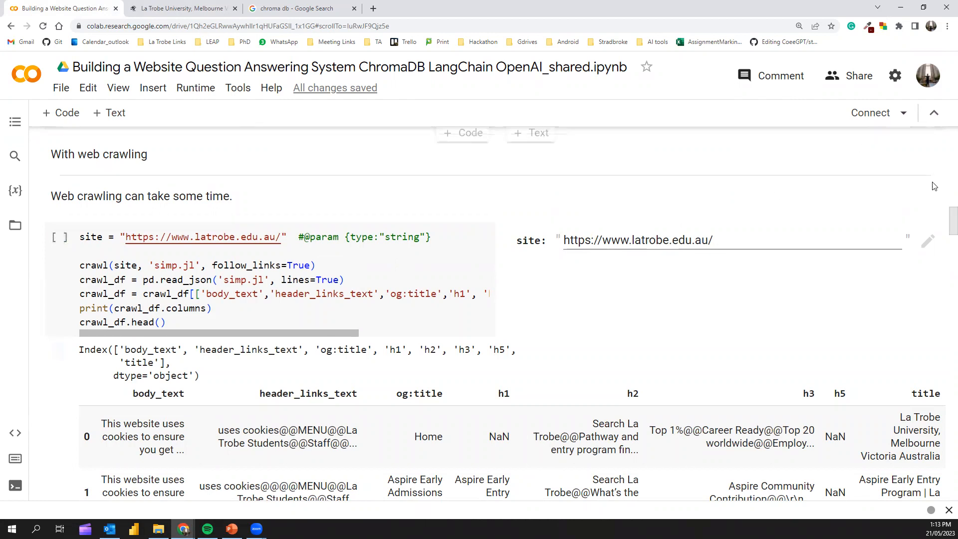
scroll(down, 3)
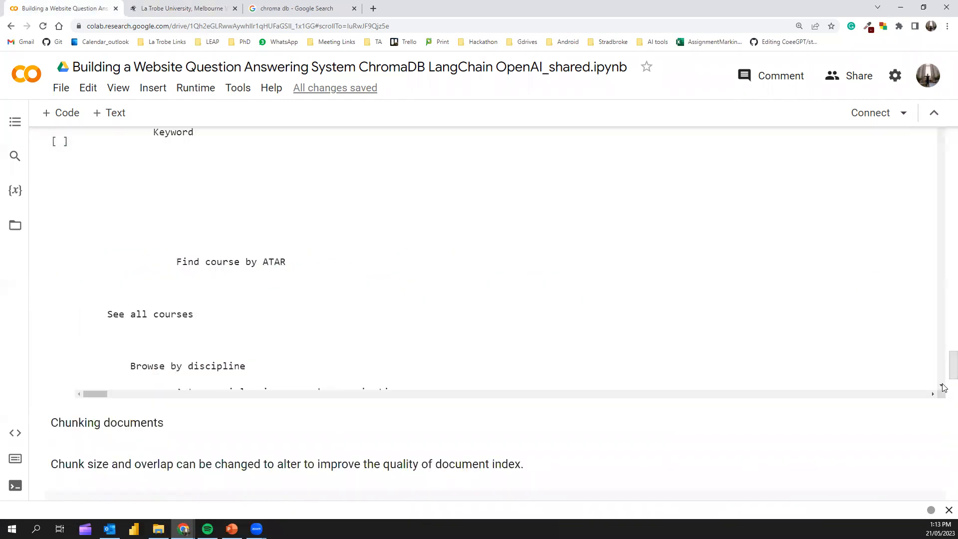
scroll(down, 3)
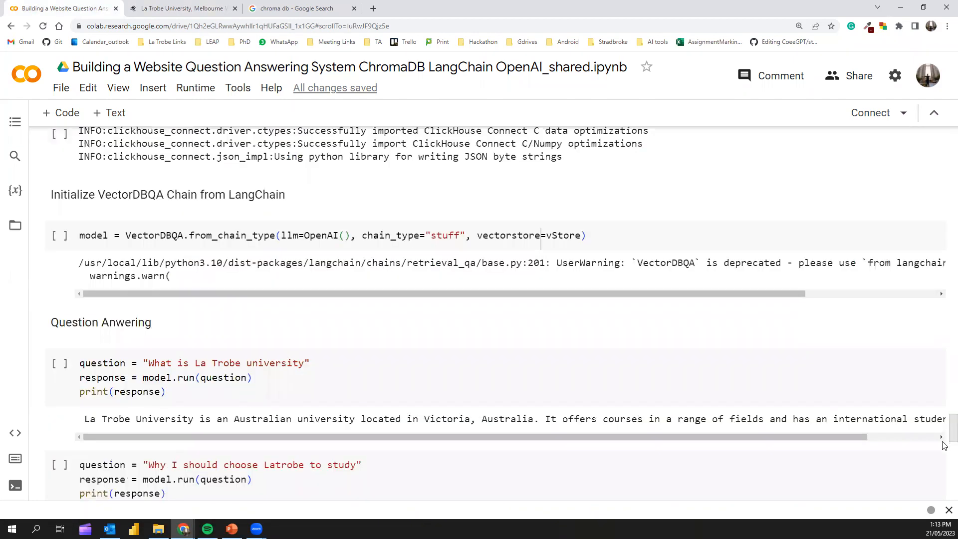
scroll(down, 3)
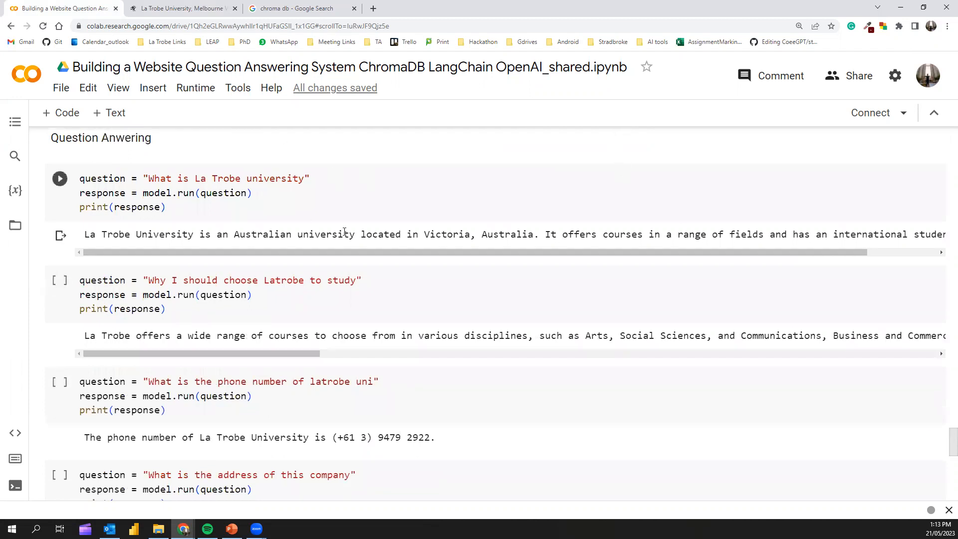
scroll(down, 3)
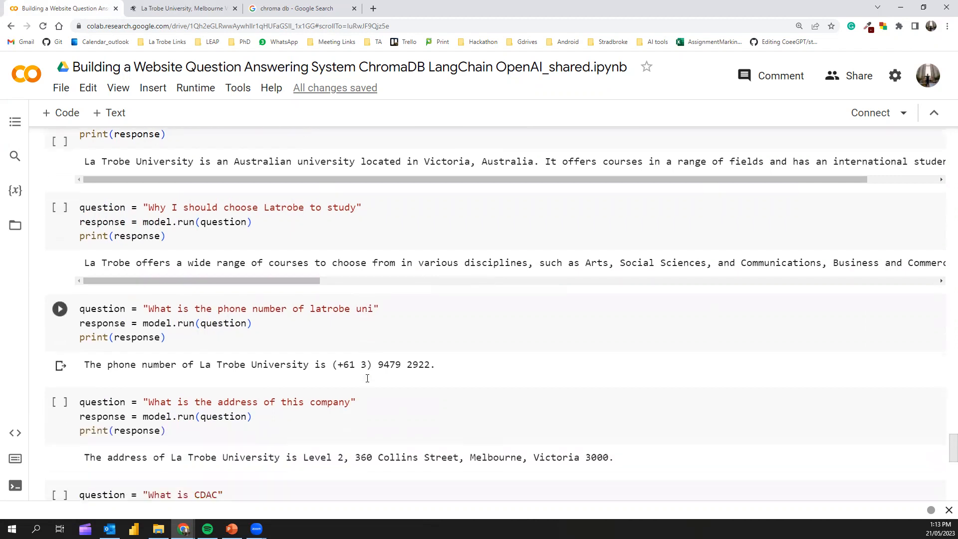
scroll(down, 3)
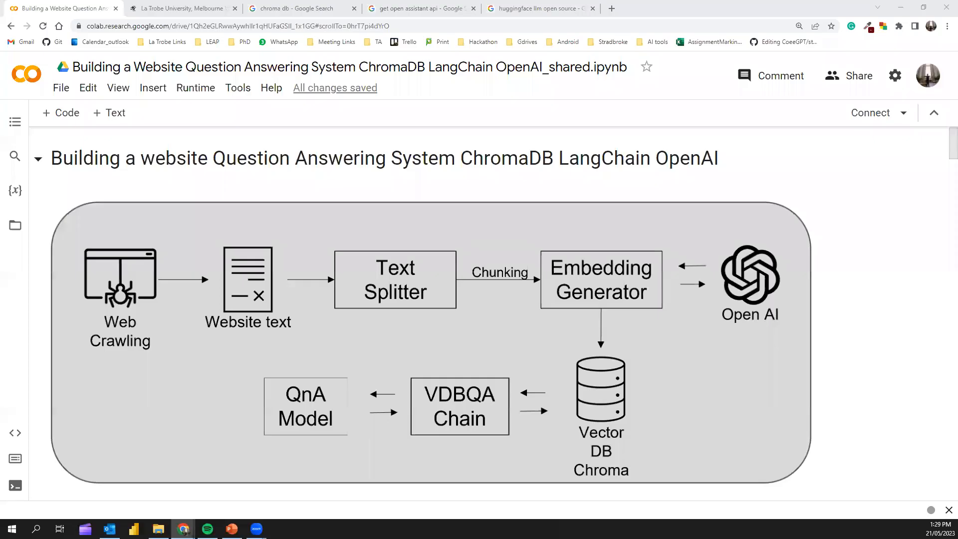
mouse_move(534, 221)
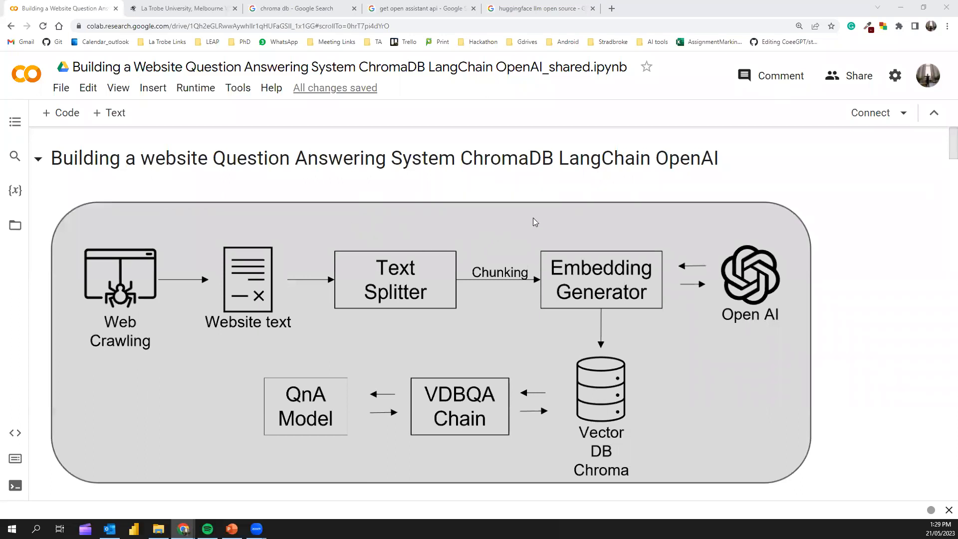
mouse_move(742, 239)
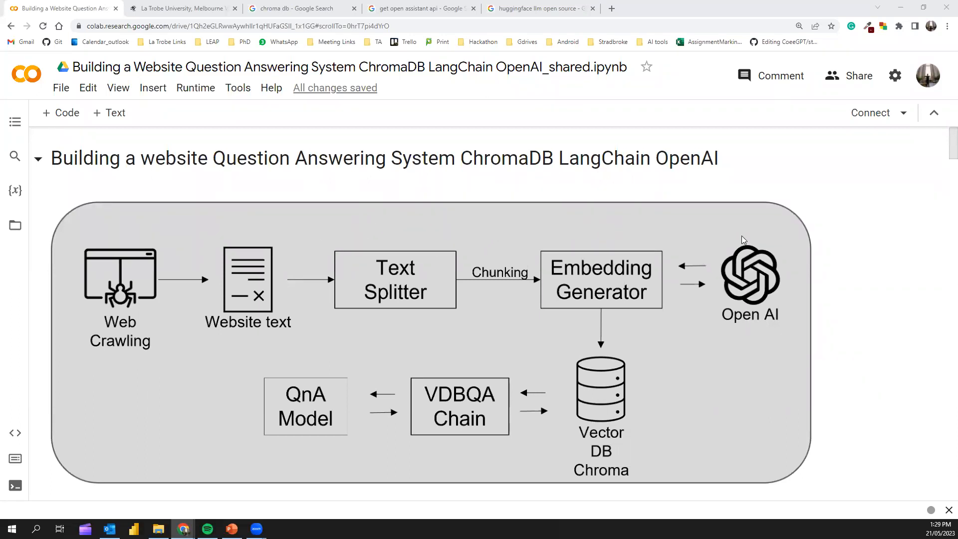
scroll(down, 3)
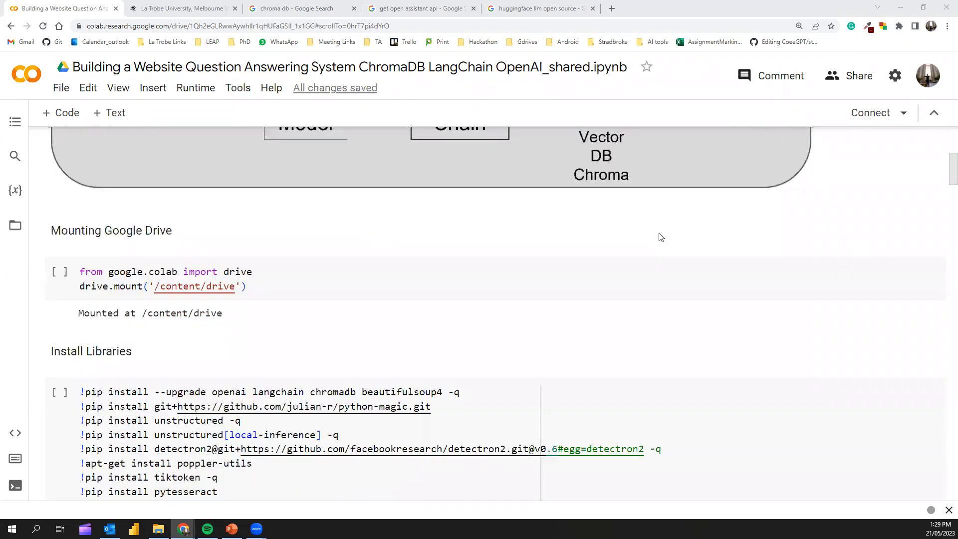
scroll(down, 3)
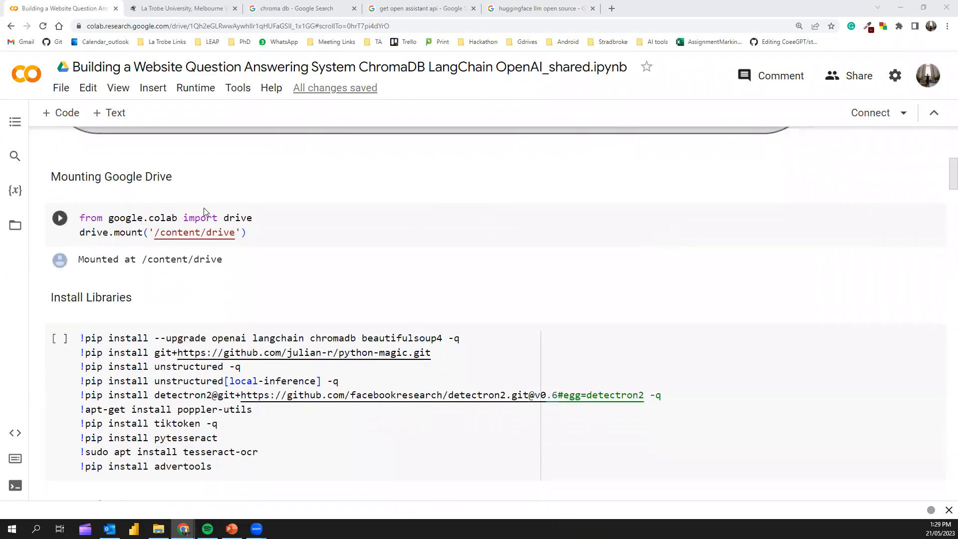
mouse_move(225, 253)
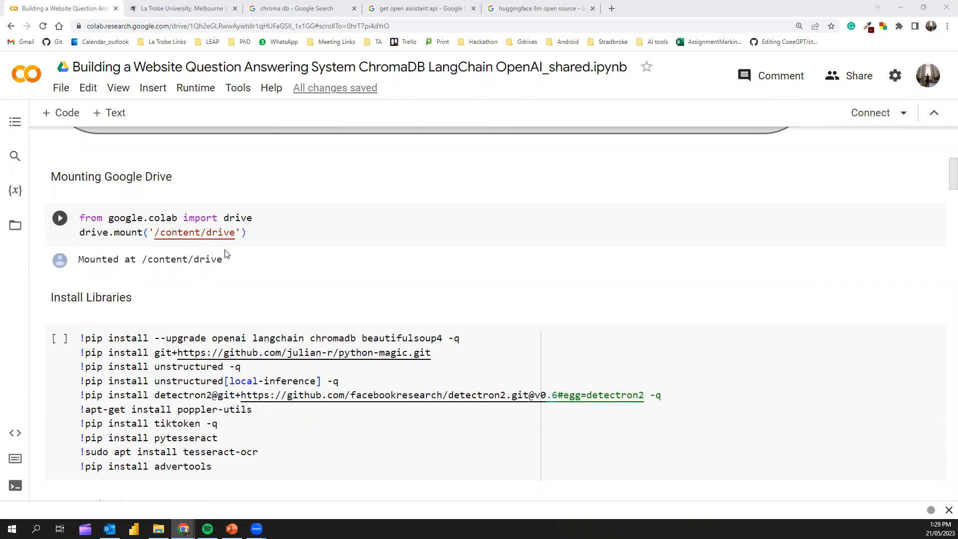
mouse_move(224, 253)
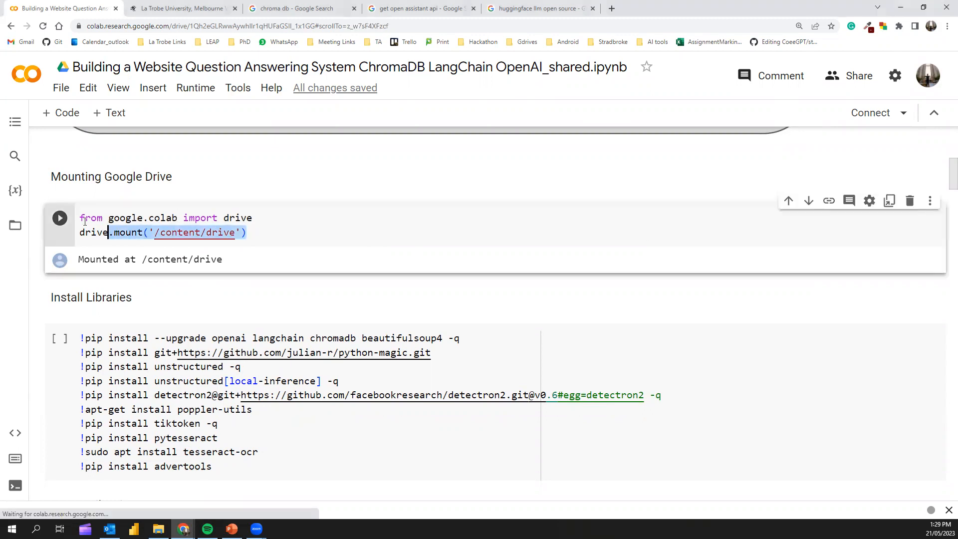
scroll(down, 3)
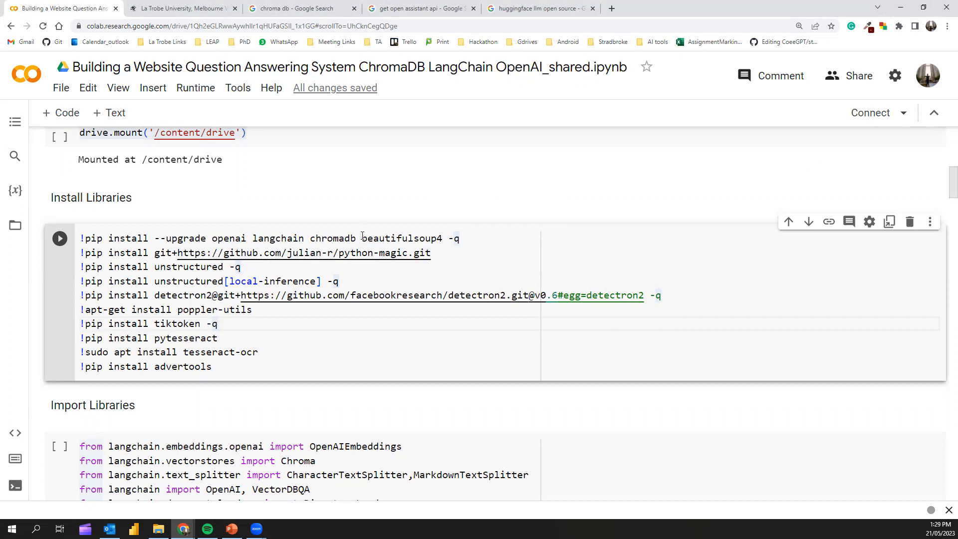
double_click(402, 238)
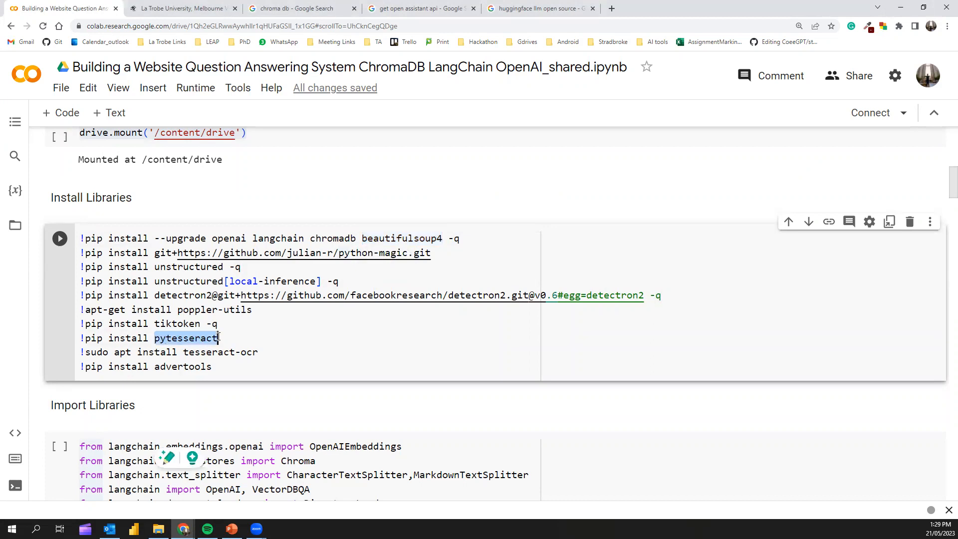
drag(220, 337, 260, 352)
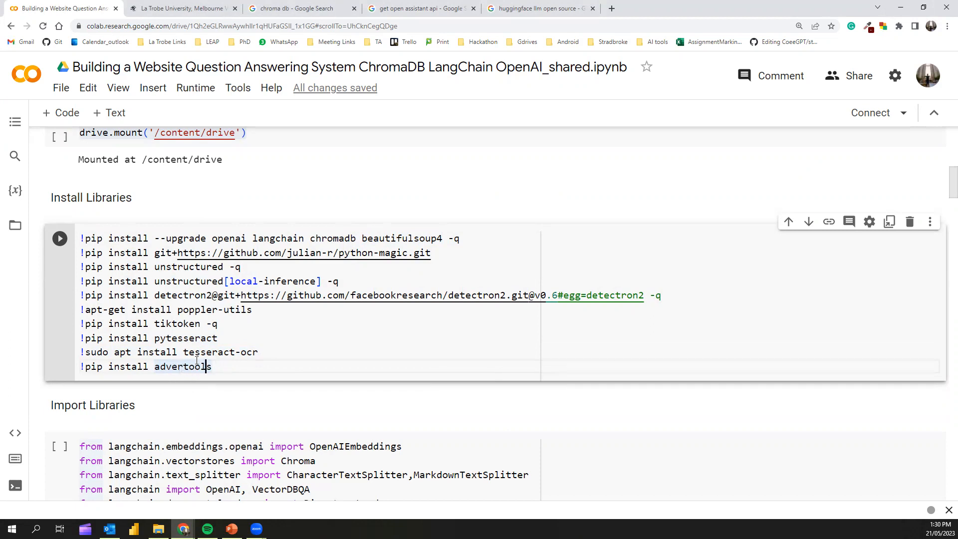
mouse_move(437, 229)
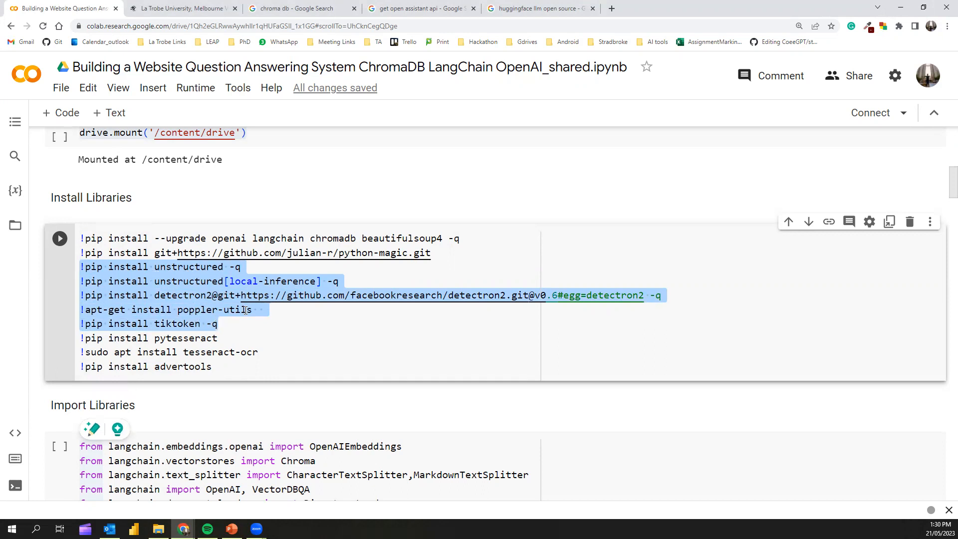
mouse_move(275, 308)
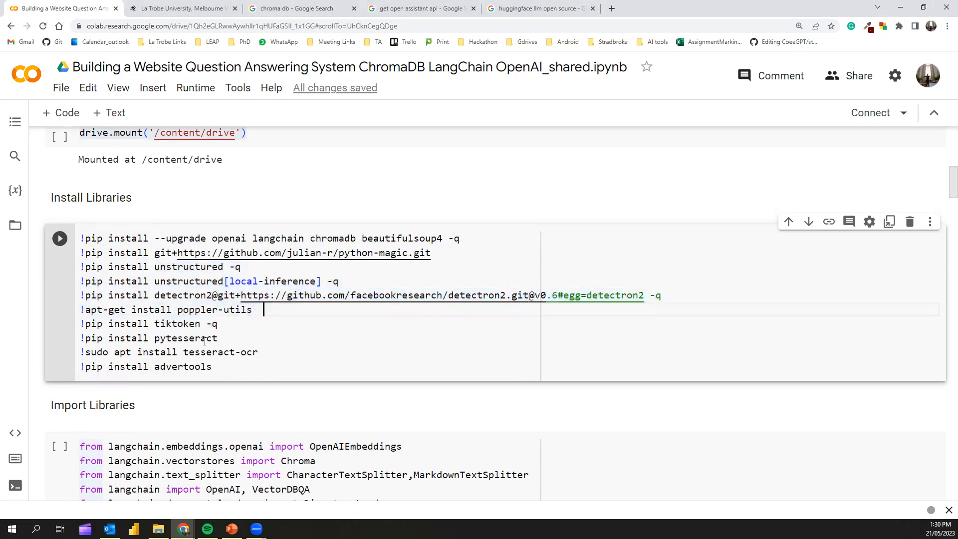
scroll(down, 3)
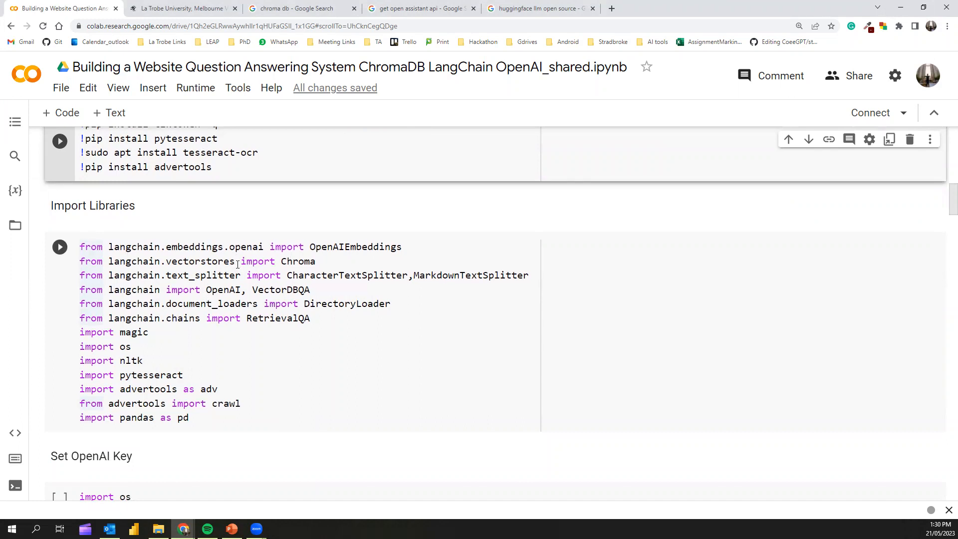
scroll(down, 3)
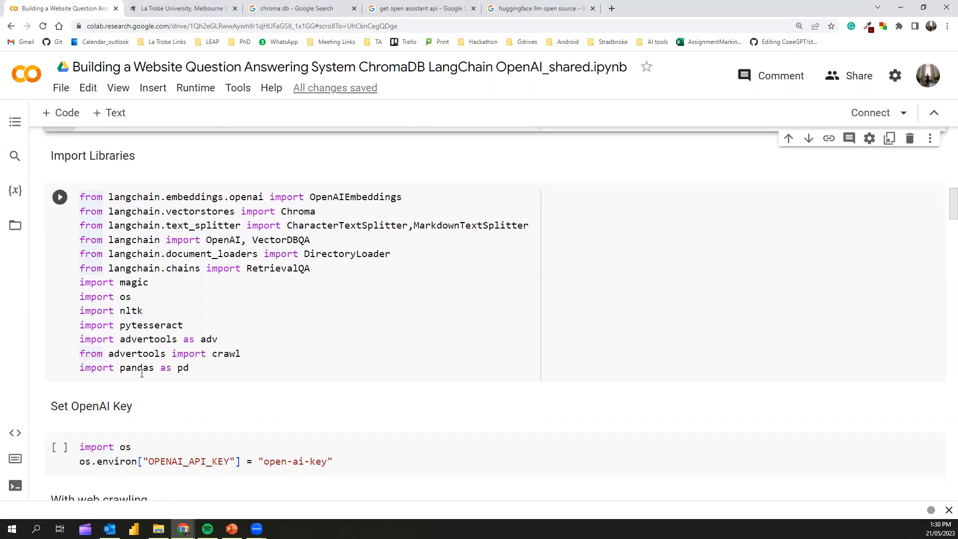
mouse_move(160, 350)
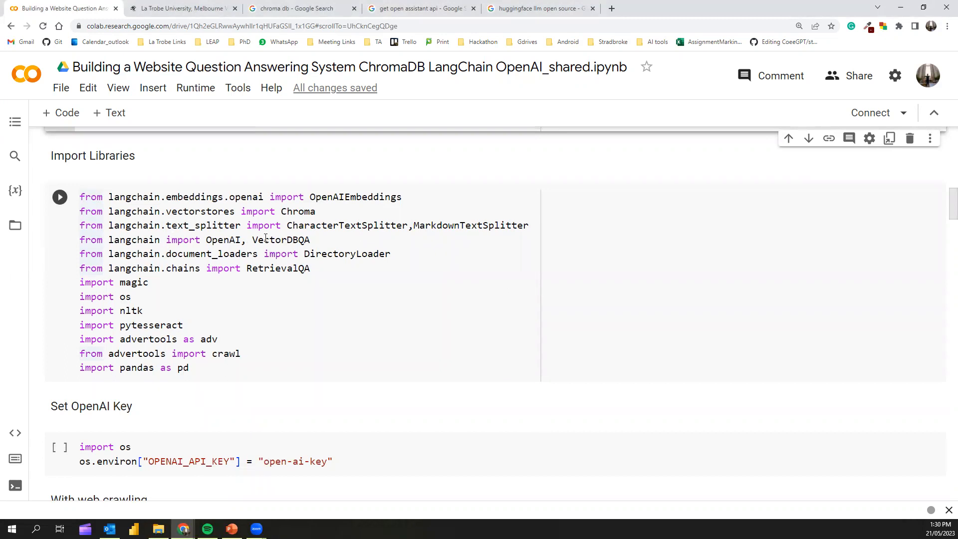
scroll(down, 3)
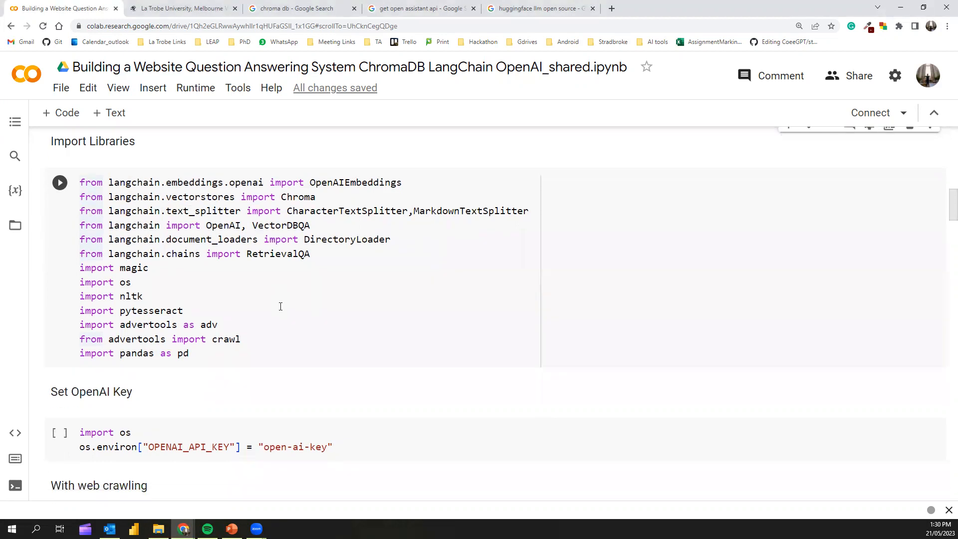
scroll(down, 3)
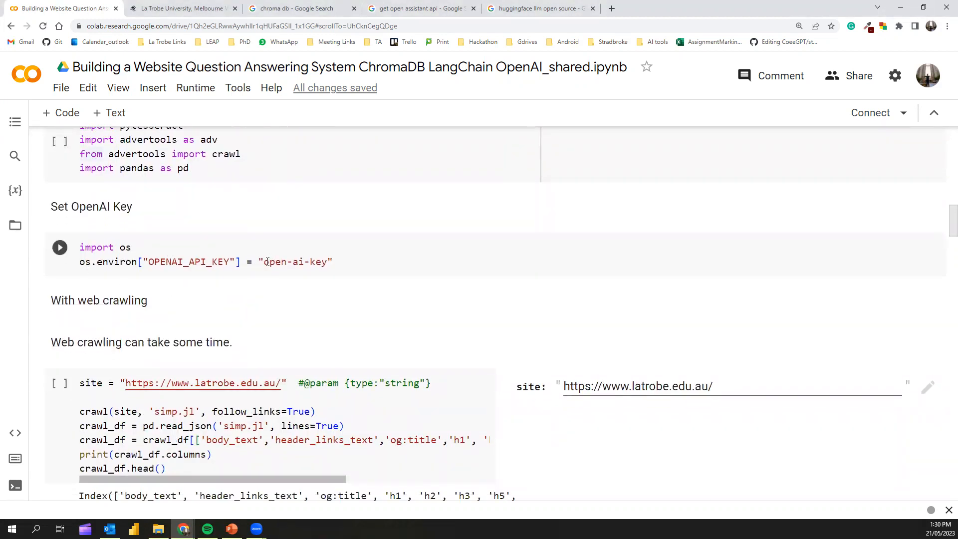
double_click(295, 261)
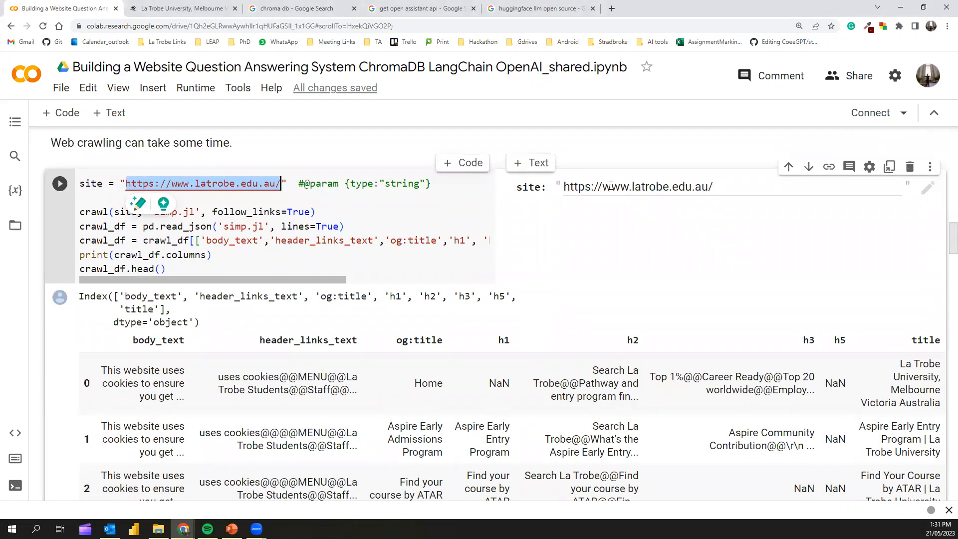
mouse_move(638, 177)
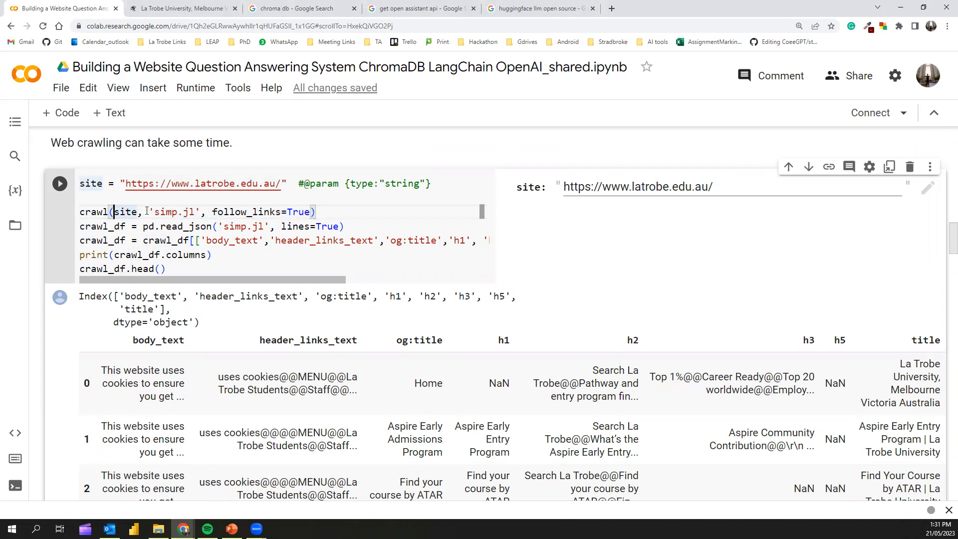
double_click(173, 211)
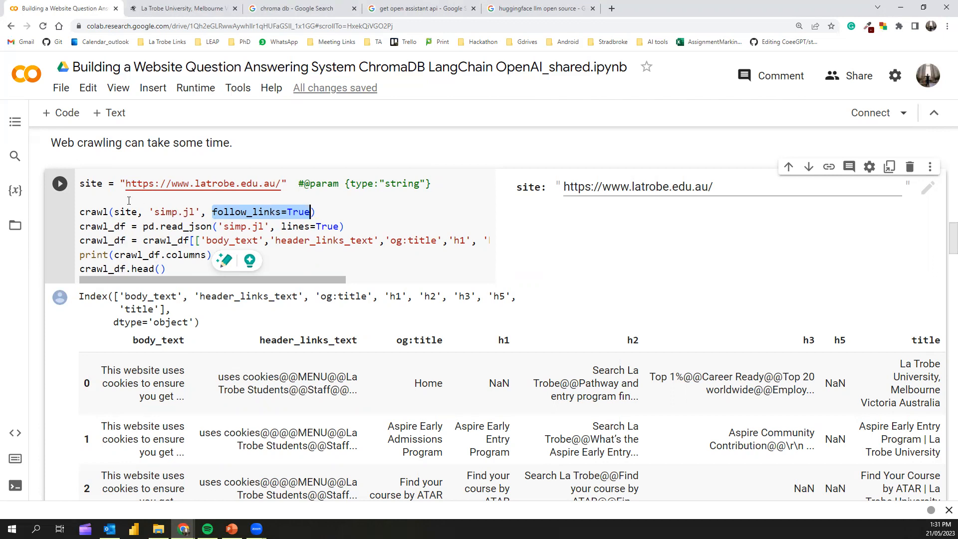
click(318, 212)
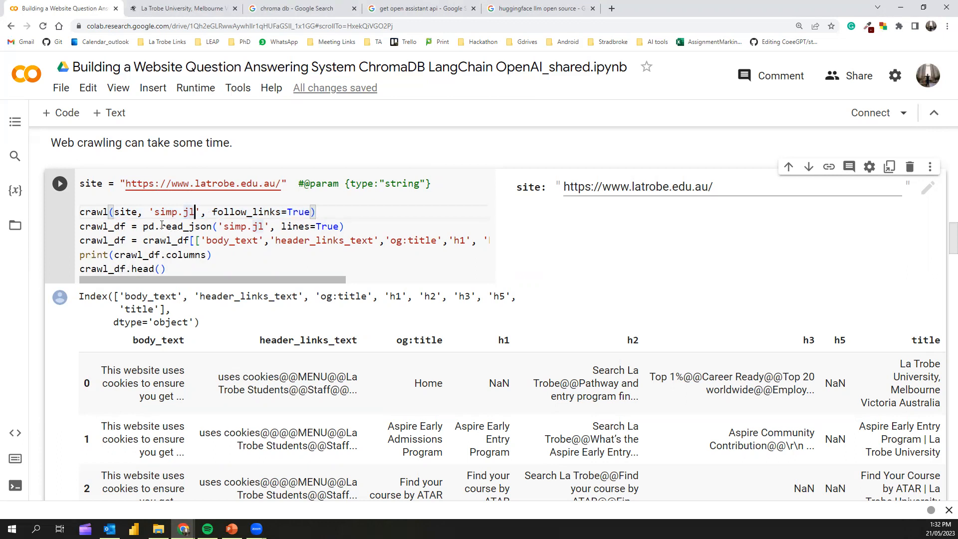
double_click(185, 226)
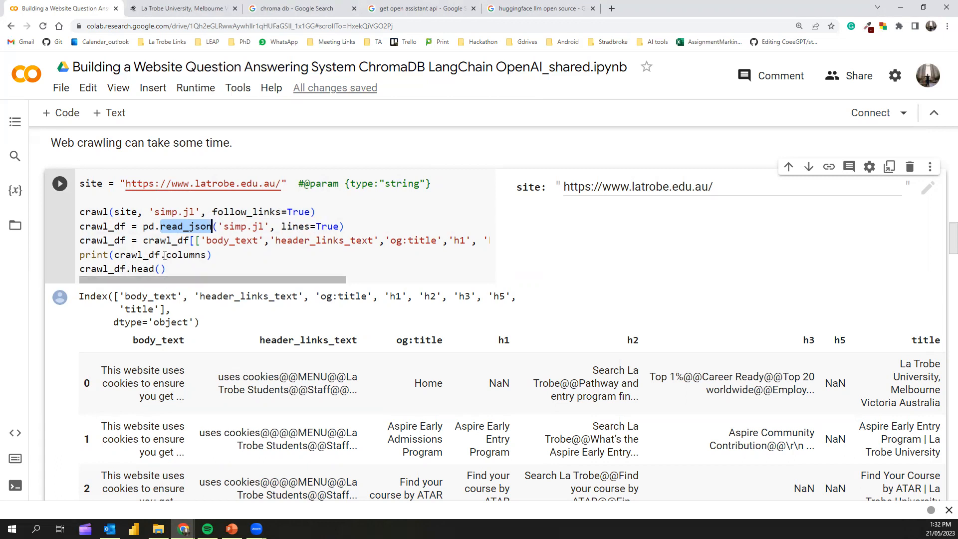
mouse_move(176, 269)
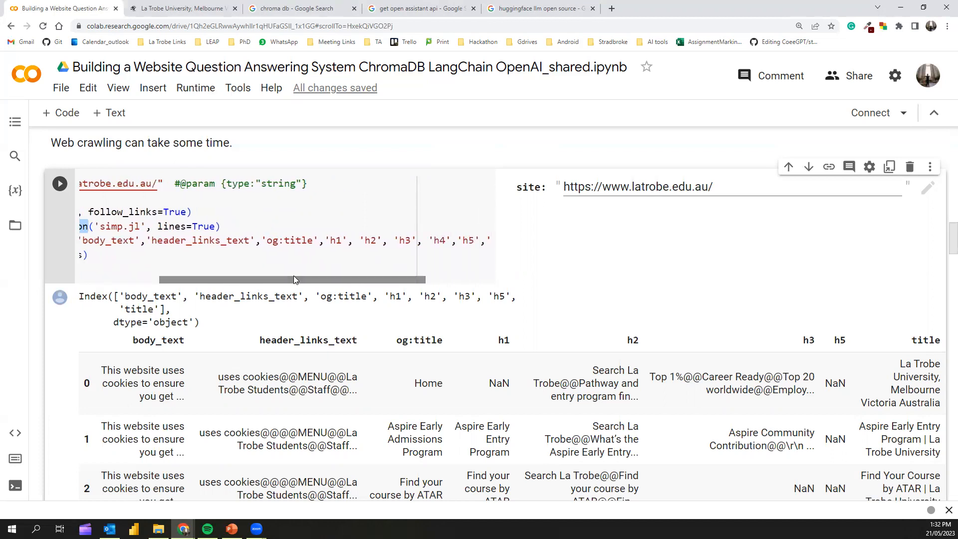
double_click(101, 240)
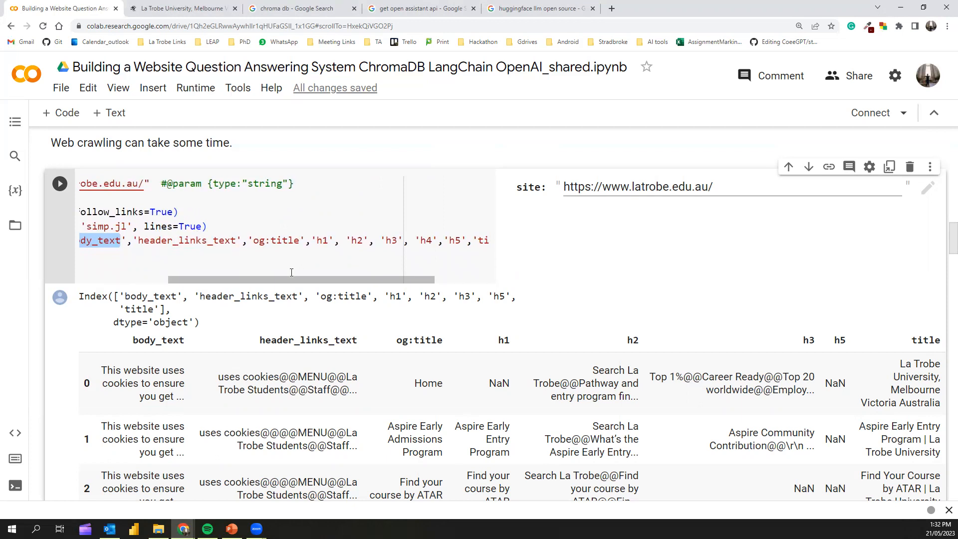
scroll(right, 3)
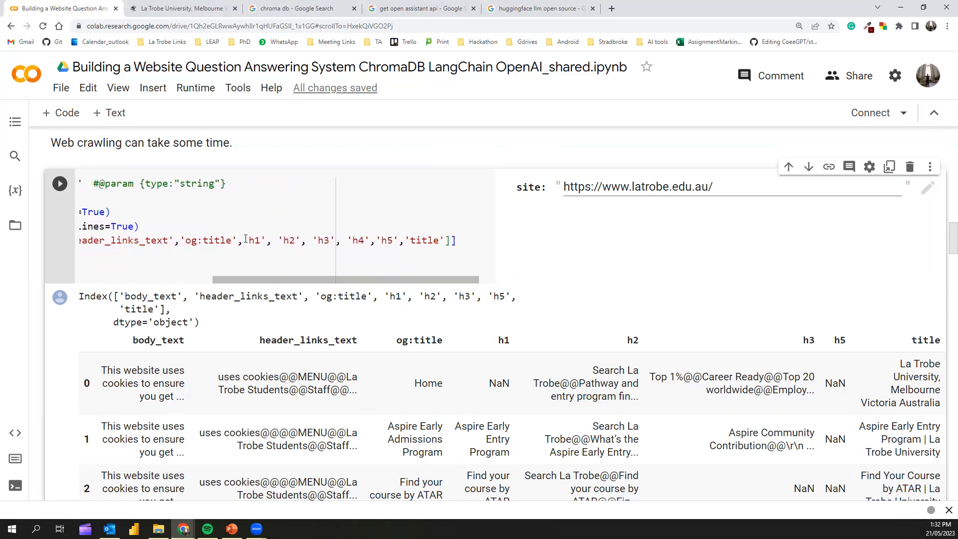
drag(243, 240, 397, 240)
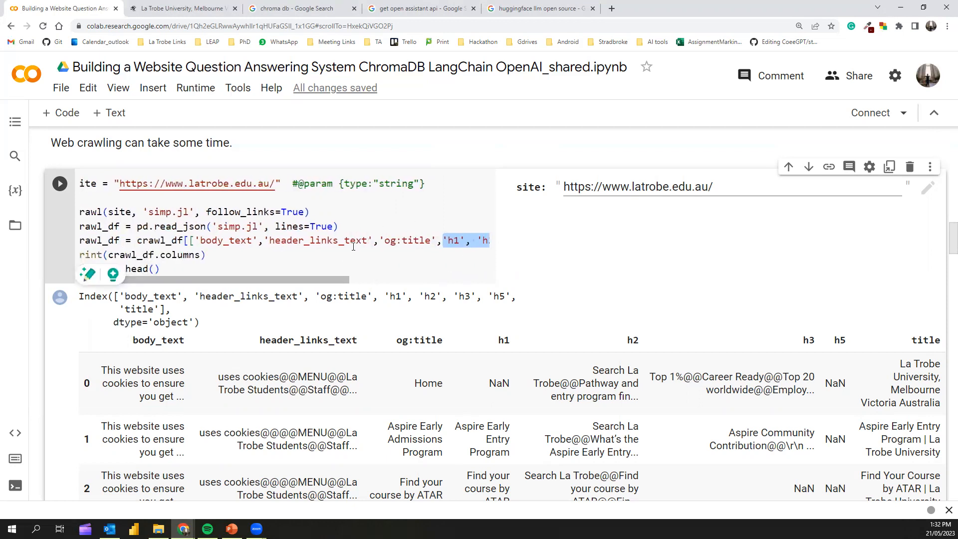
scroll(right, 3)
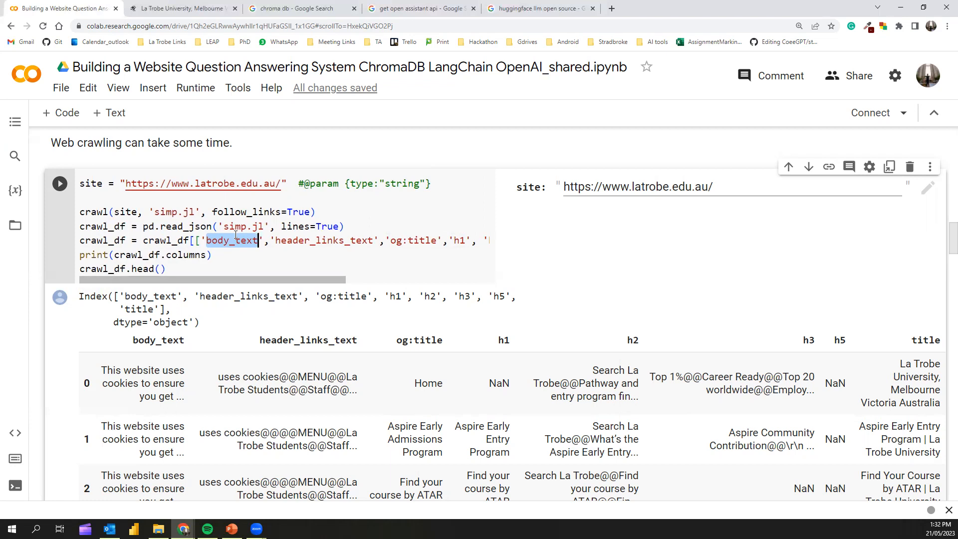
mouse_move(293, 265)
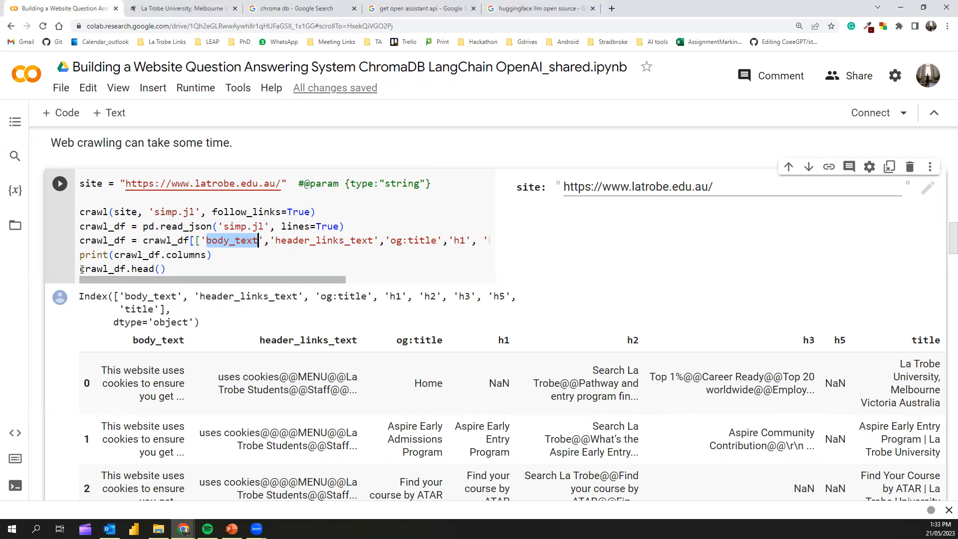
scroll(down, 3)
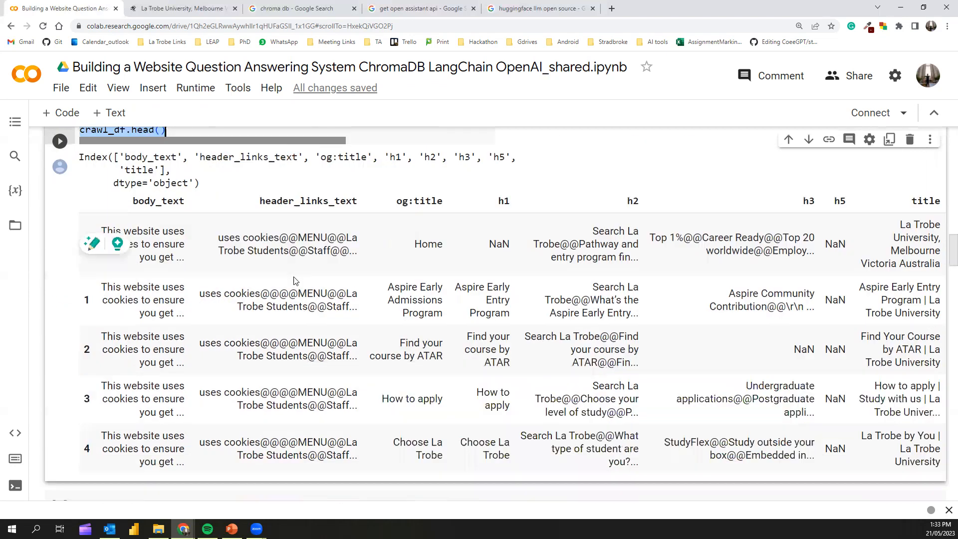
scroll(down, 3)
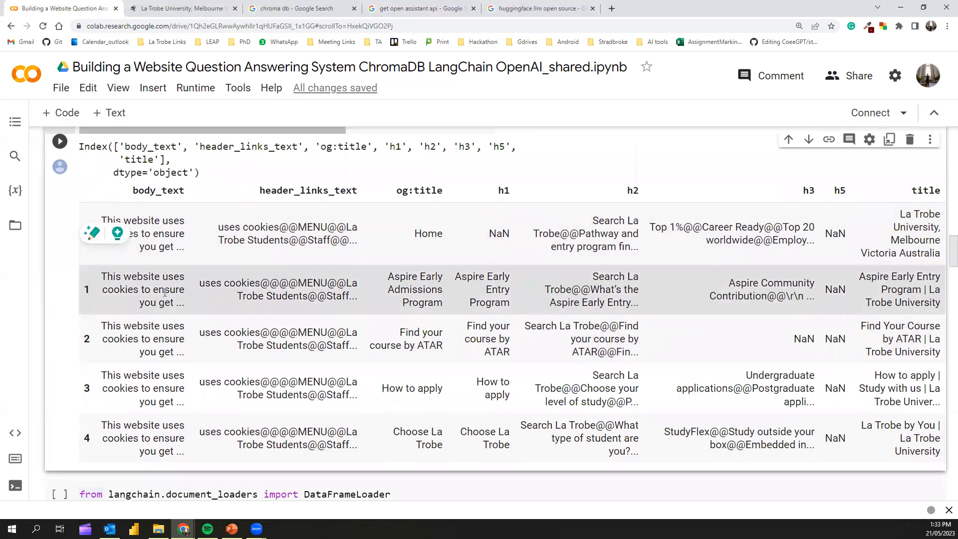
mouse_move(119, 276)
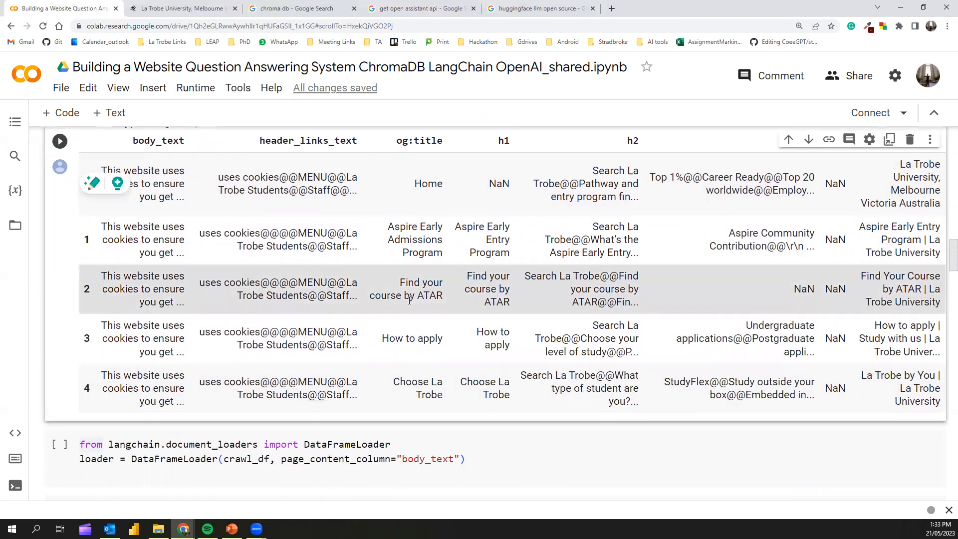
mouse_move(429, 308)
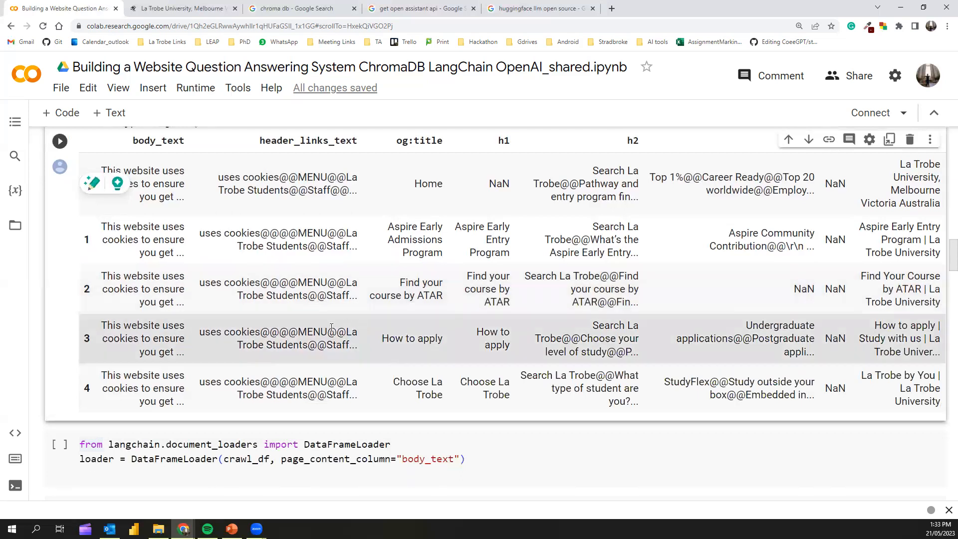
scroll(down, 3)
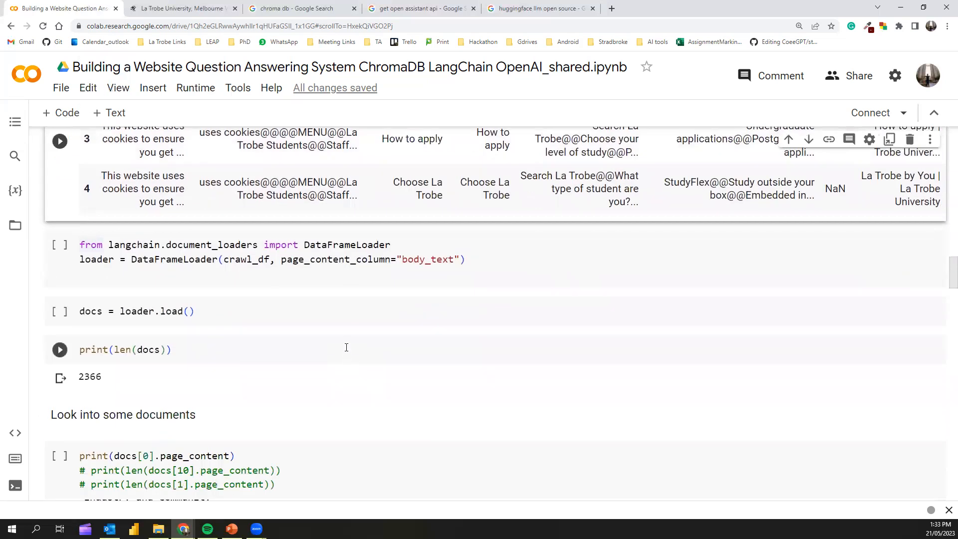
scroll(down, 3)
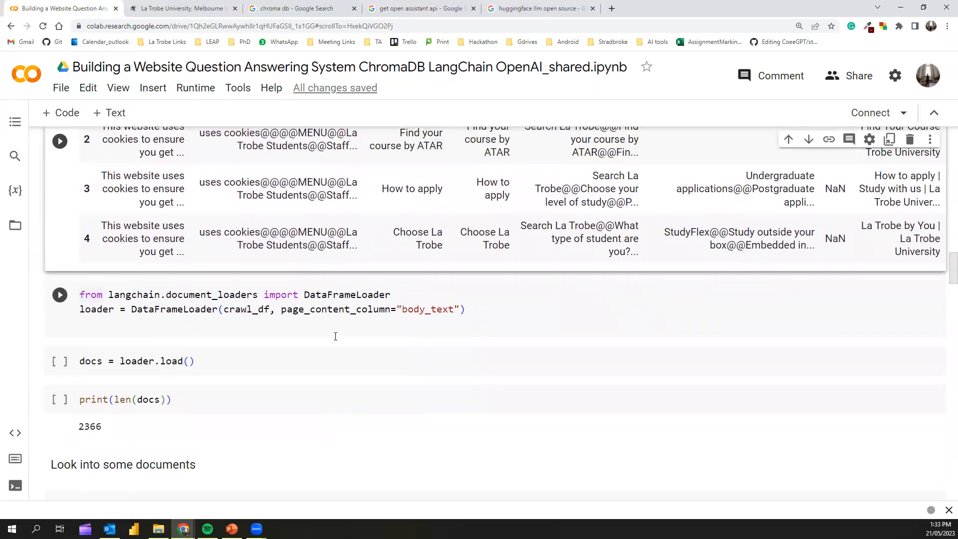
mouse_move(341, 331)
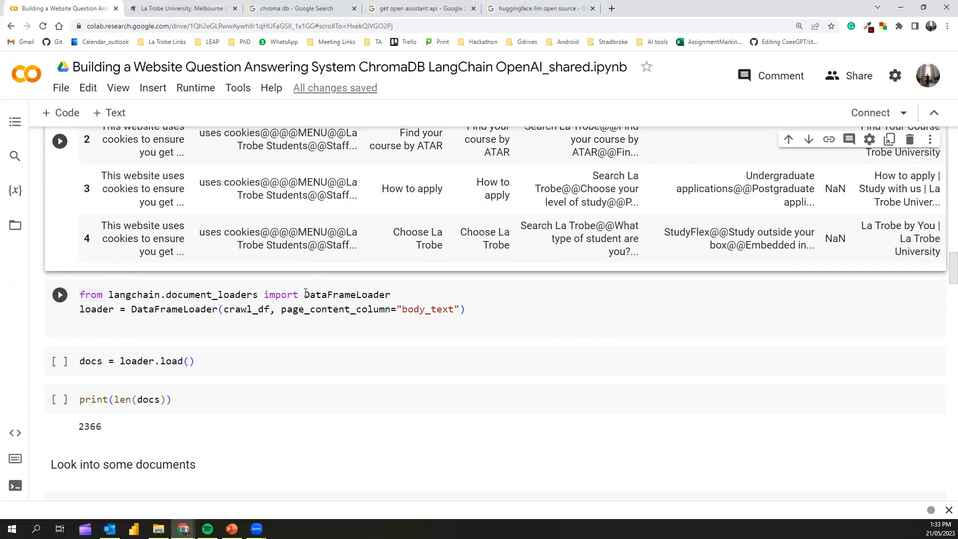
double_click(345, 294)
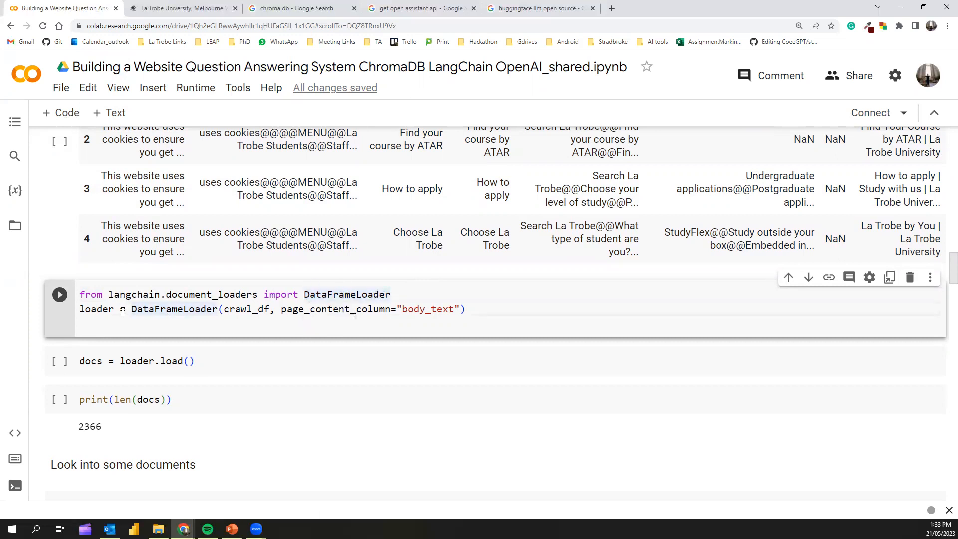
double_click(173, 310)
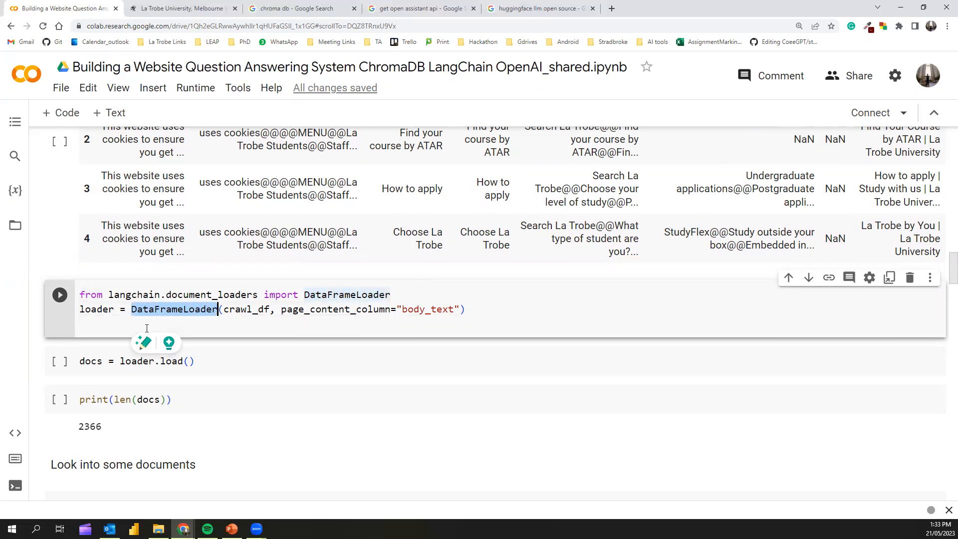
mouse_move(235, 305)
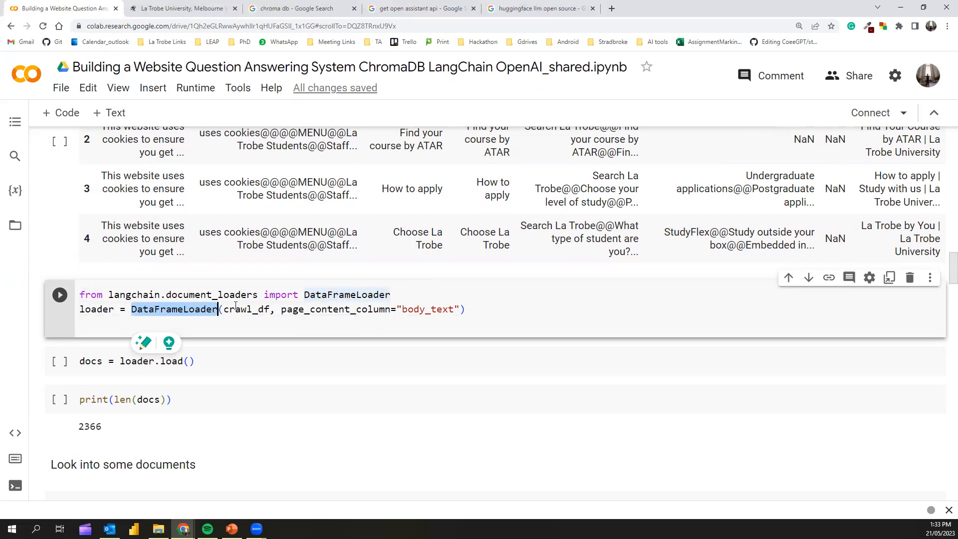
double_click(247, 310)
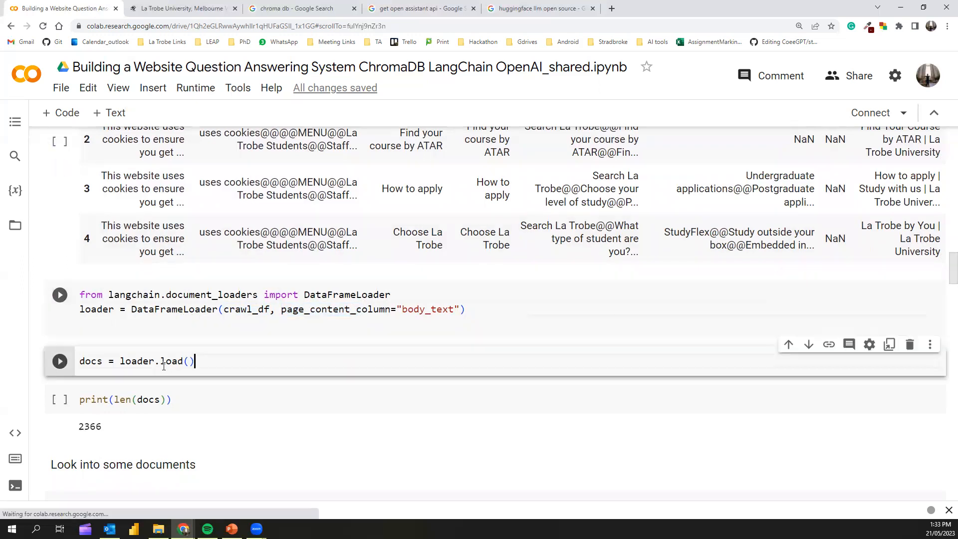
triple_click(136, 360)
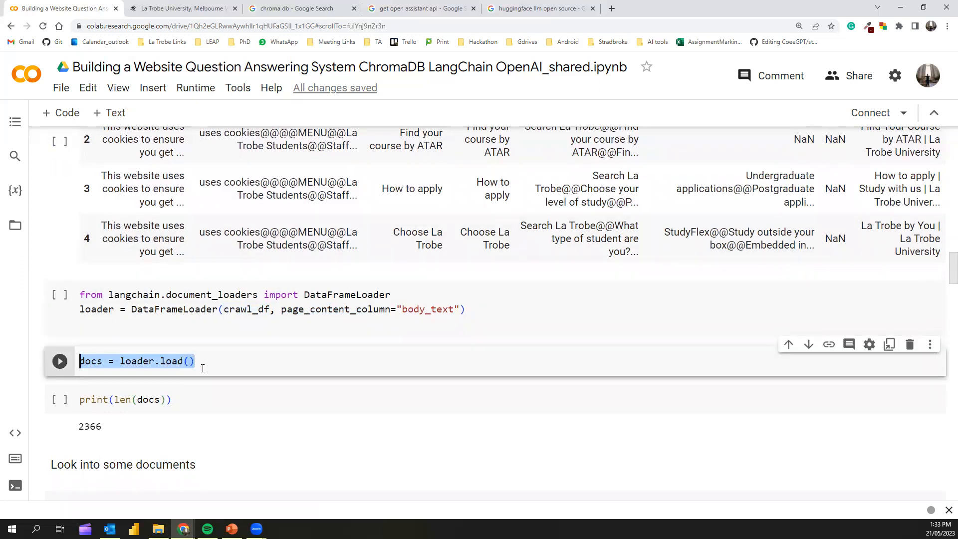
scroll(down, 3)
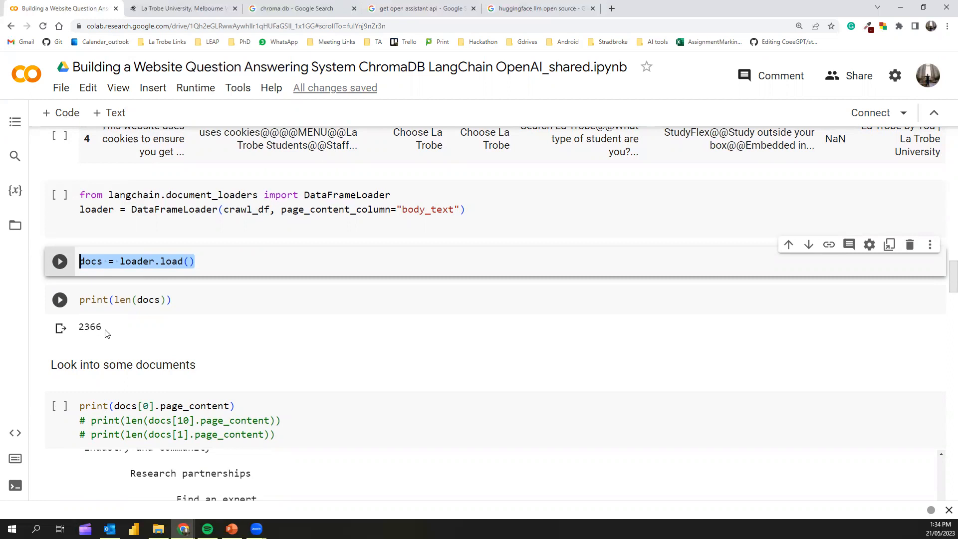
mouse_move(106, 332)
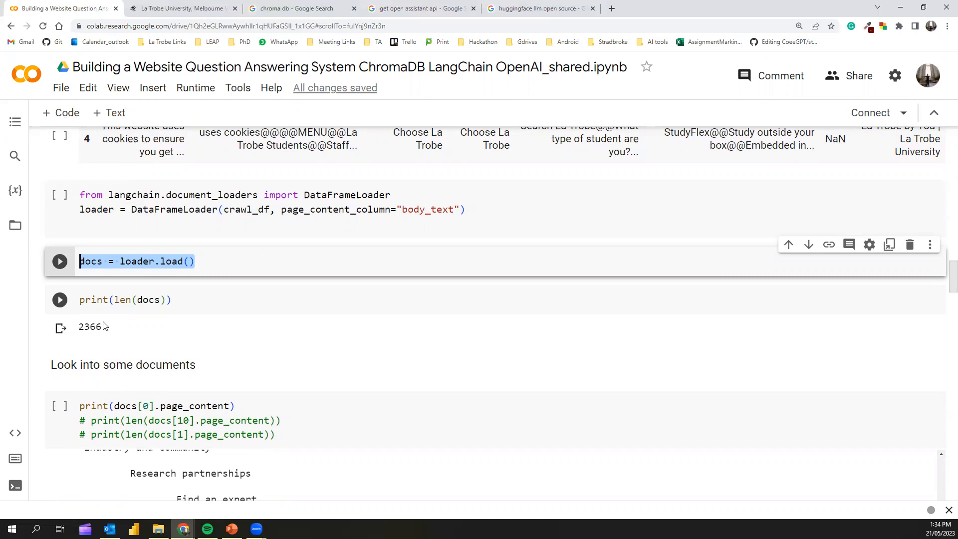
scroll(down, 3)
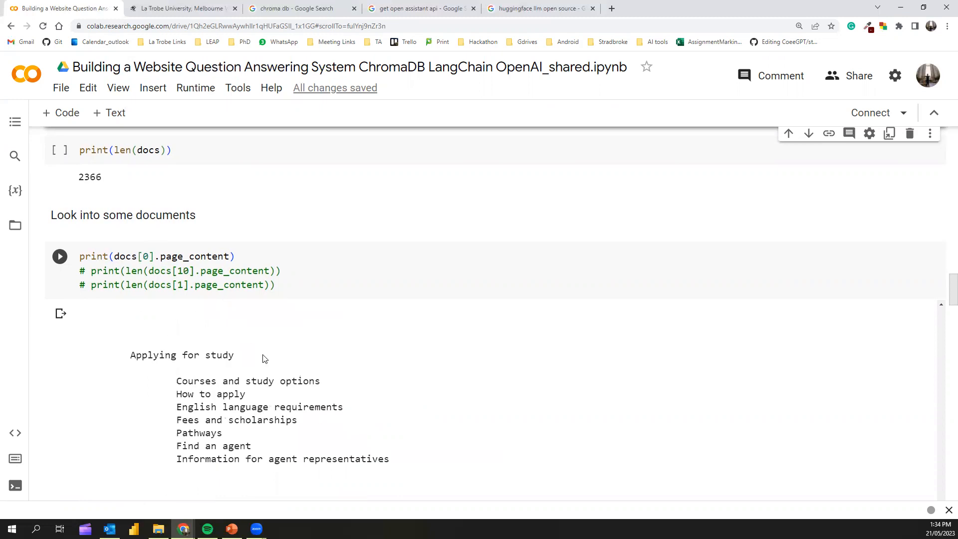
scroll(down, 3)
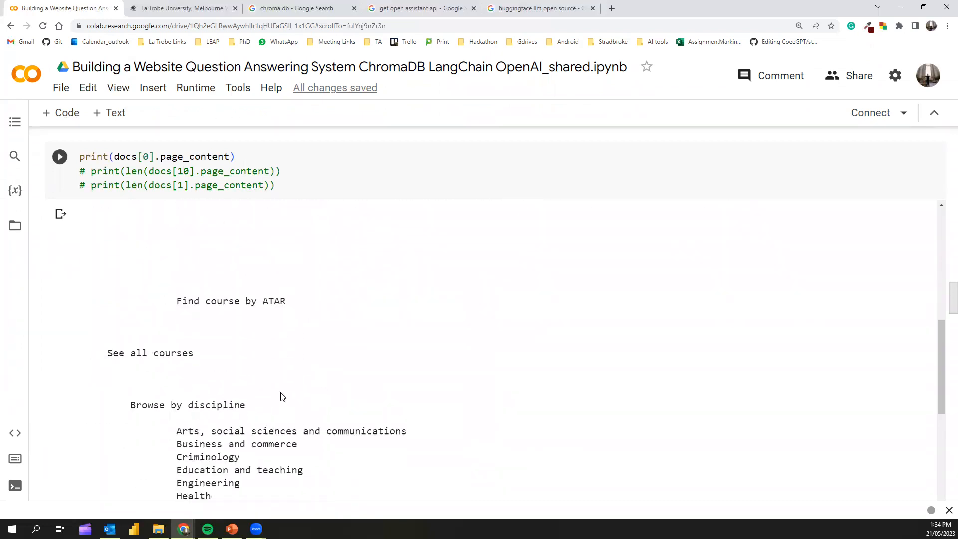
scroll(down, 3)
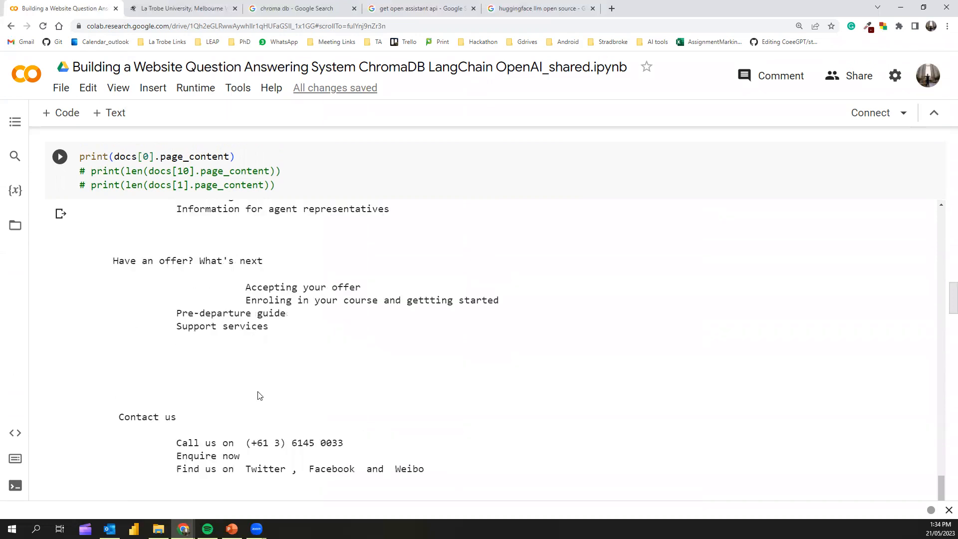
scroll(down, 3)
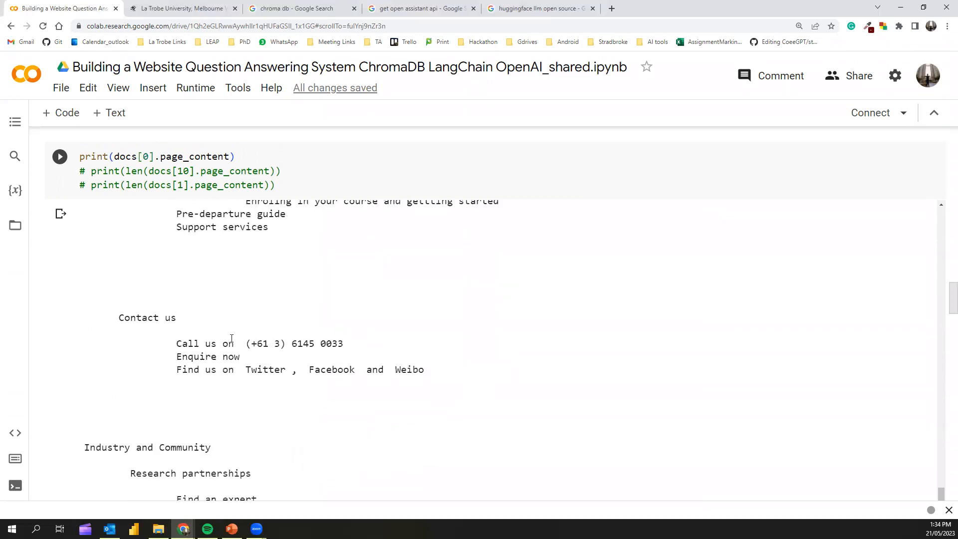
scroll(down, 3)
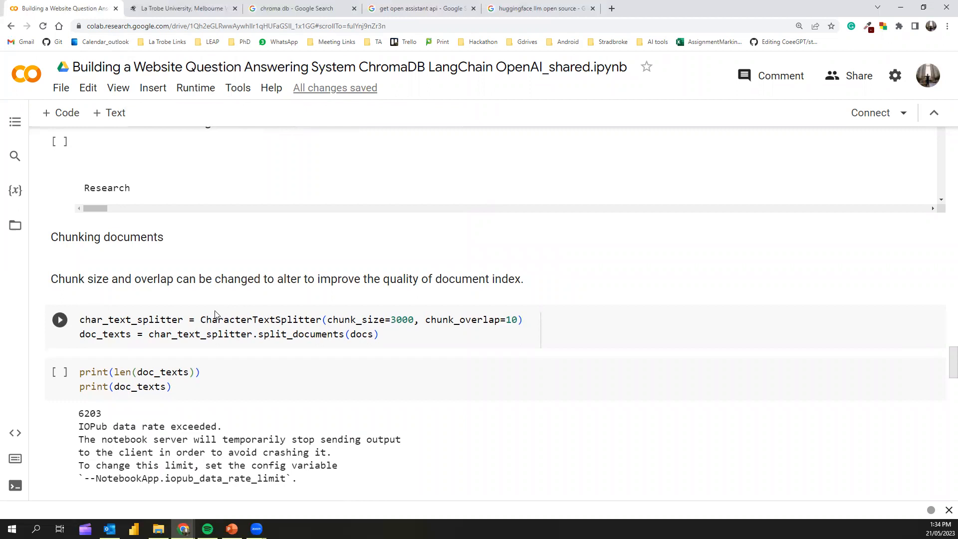
mouse_move(206, 313)
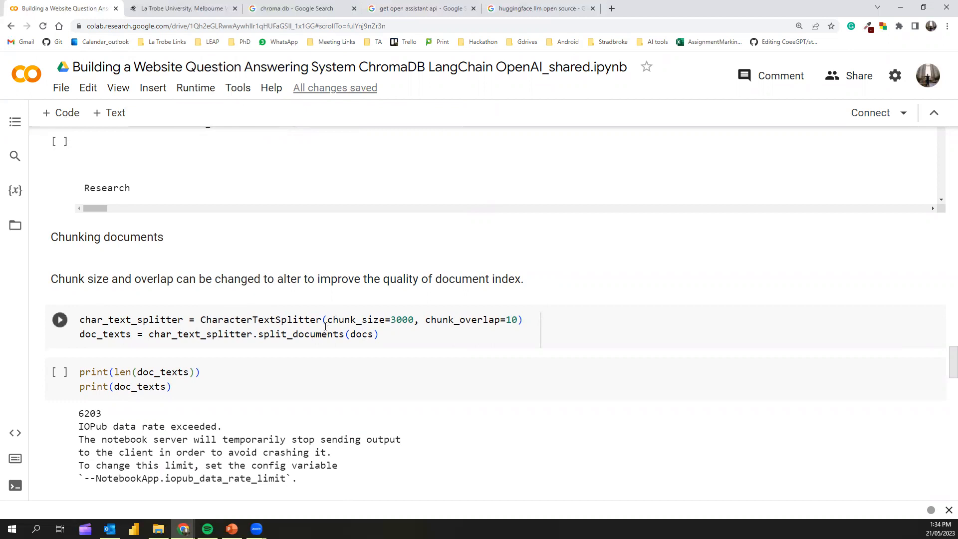
double_click(402, 320)
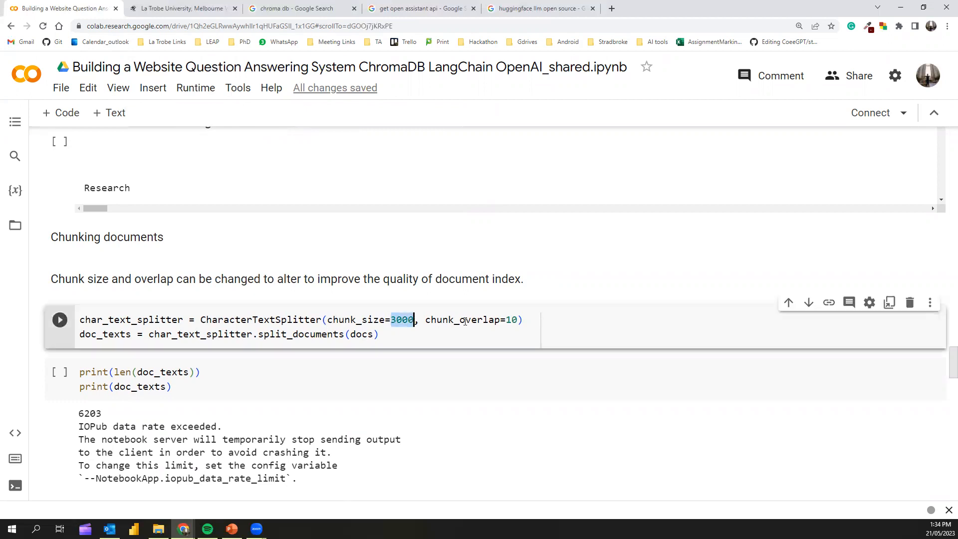
double_click(462, 320)
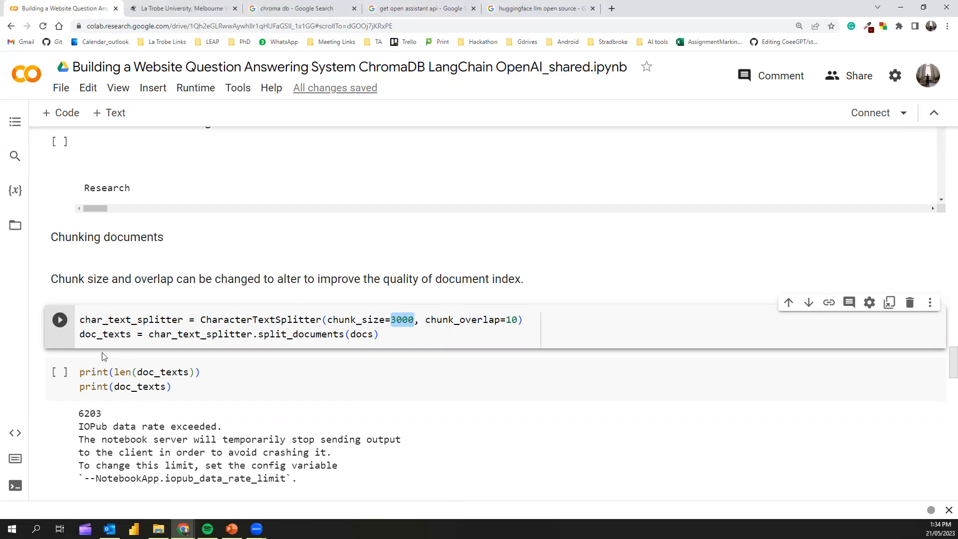
mouse_move(302, 320)
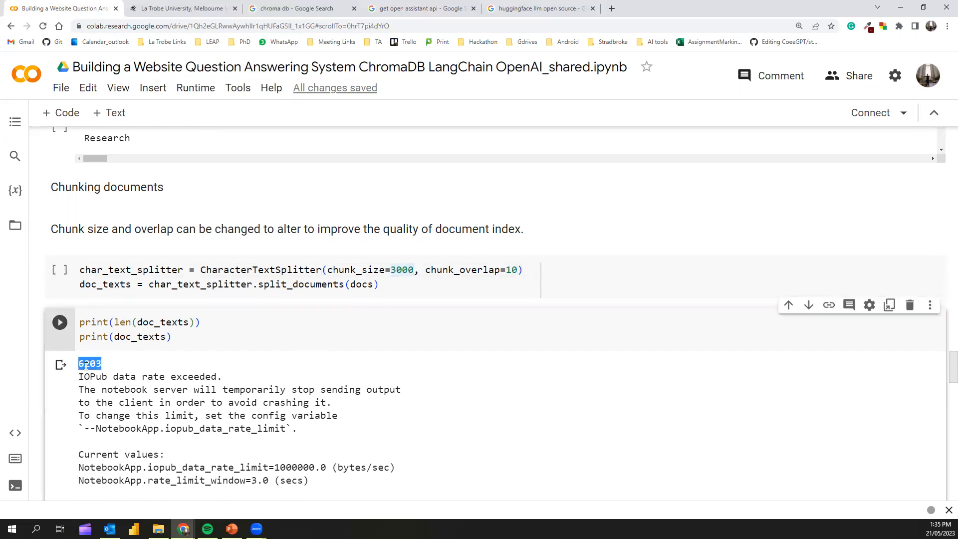
click(117, 365)
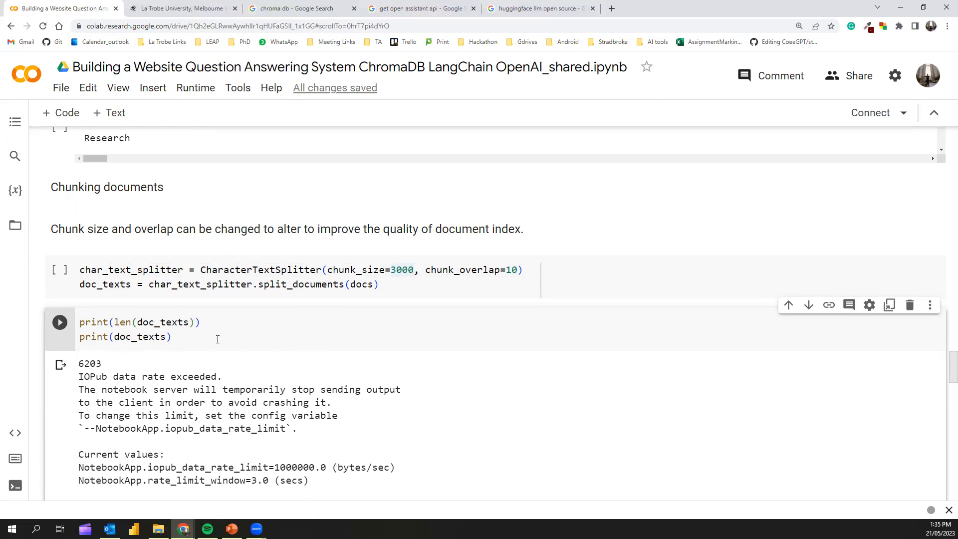
scroll(down, 3)
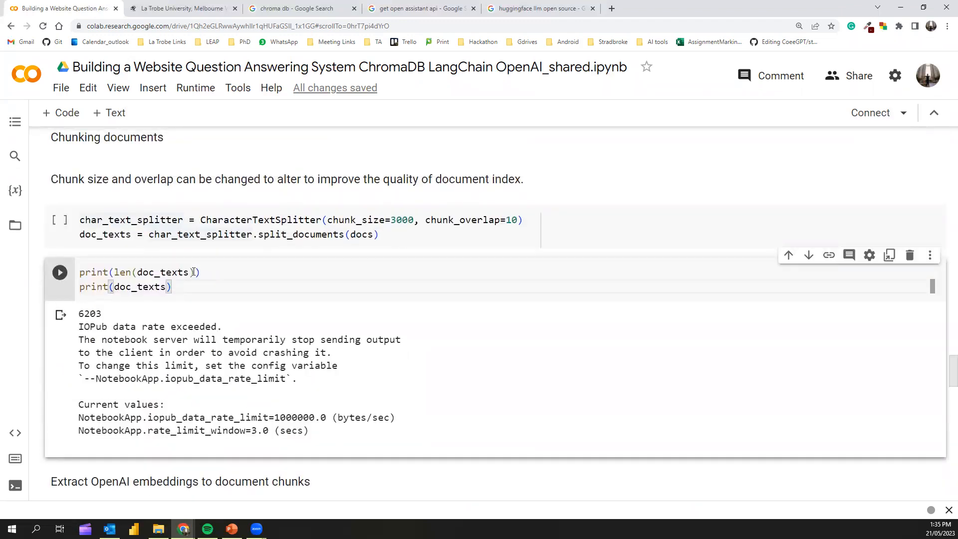
scroll(down, 3)
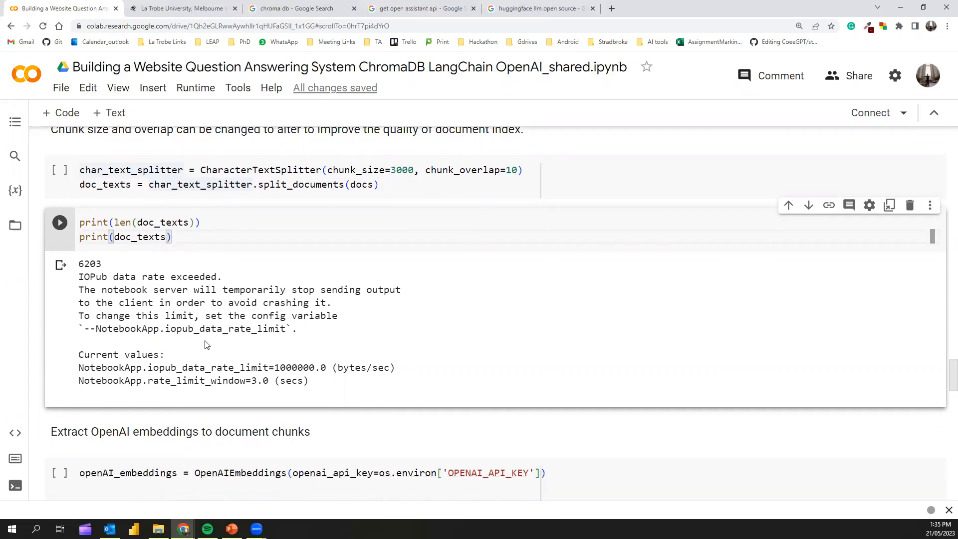
scroll(down, 3)
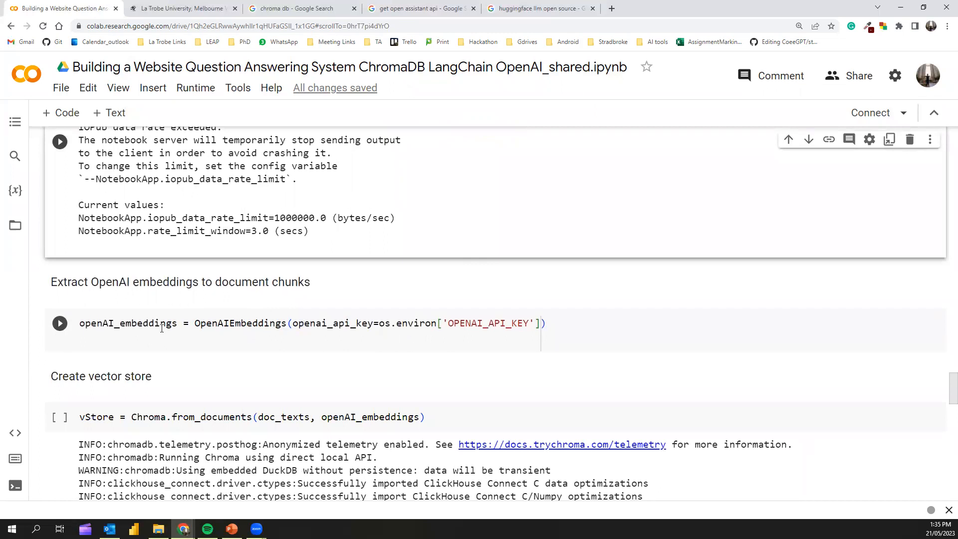
double_click(128, 323)
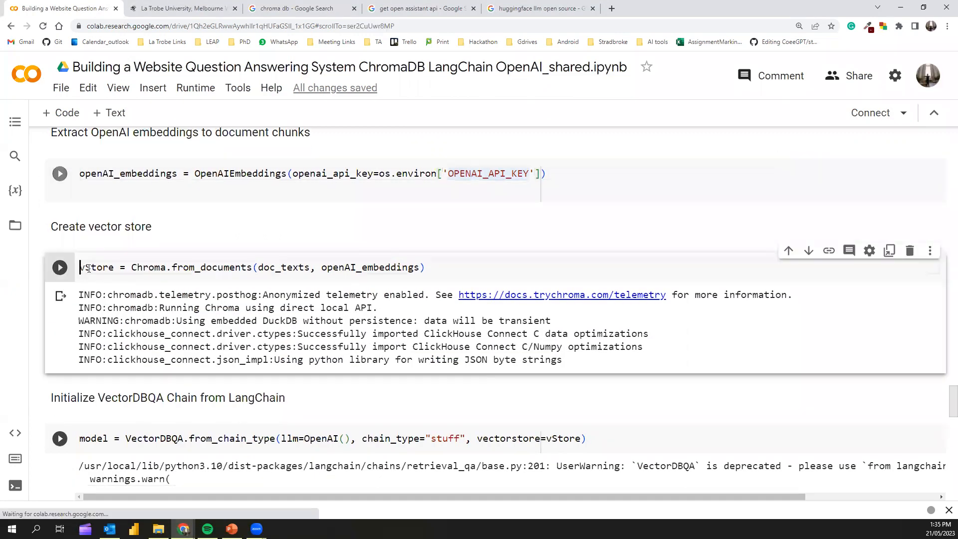
triple_click(244, 267)
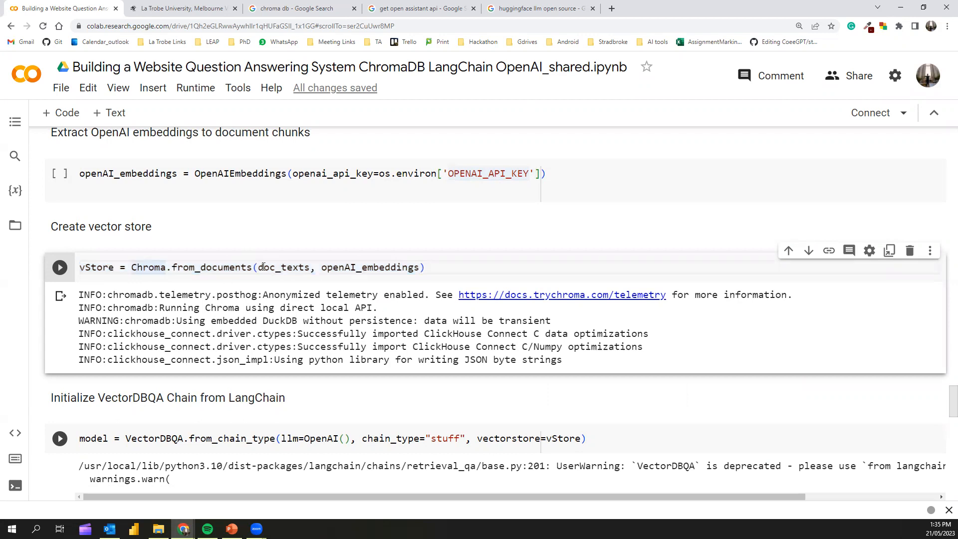
double_click(284, 266)
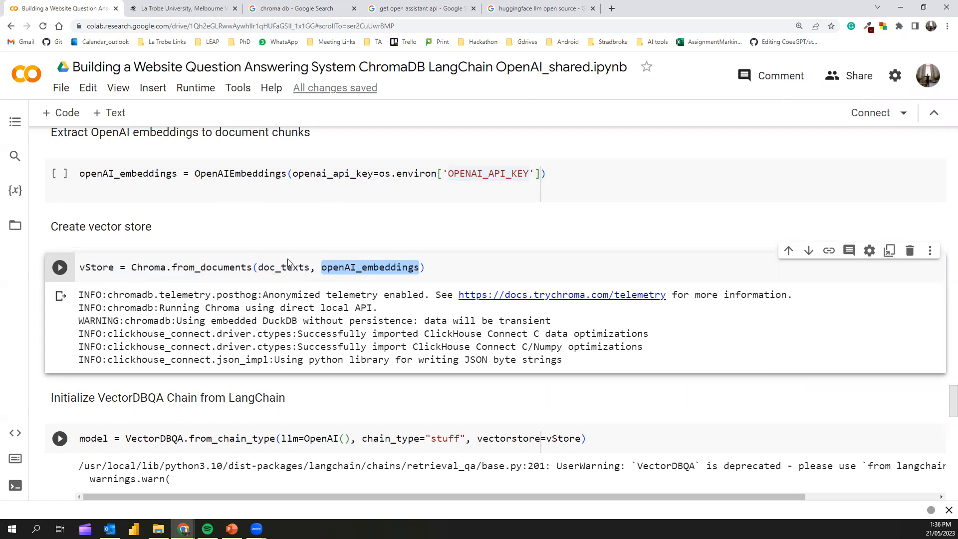
mouse_move(273, 293)
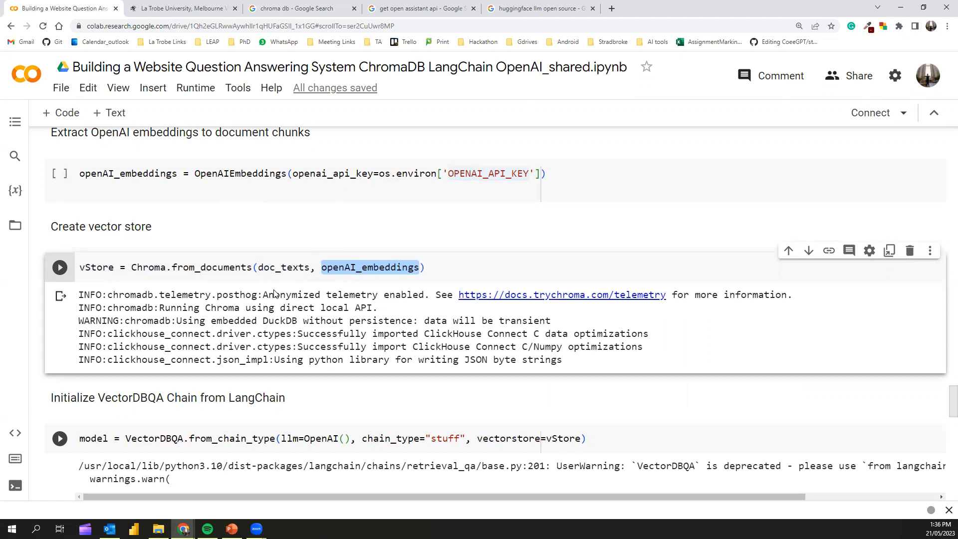
mouse_move(280, 288)
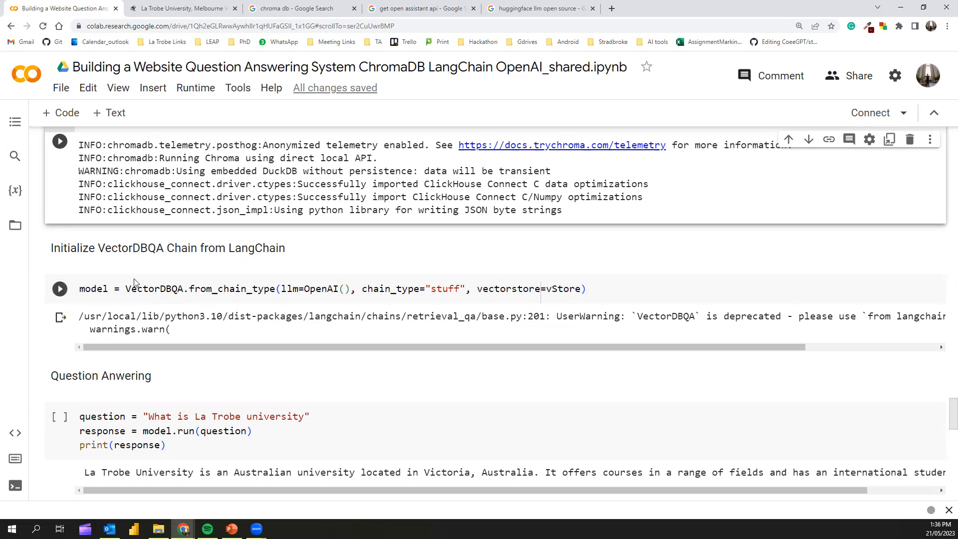
Highlight the VectorDBQA chain setup line, then scroll on to the Question Answering cells.
double_click(312, 288)
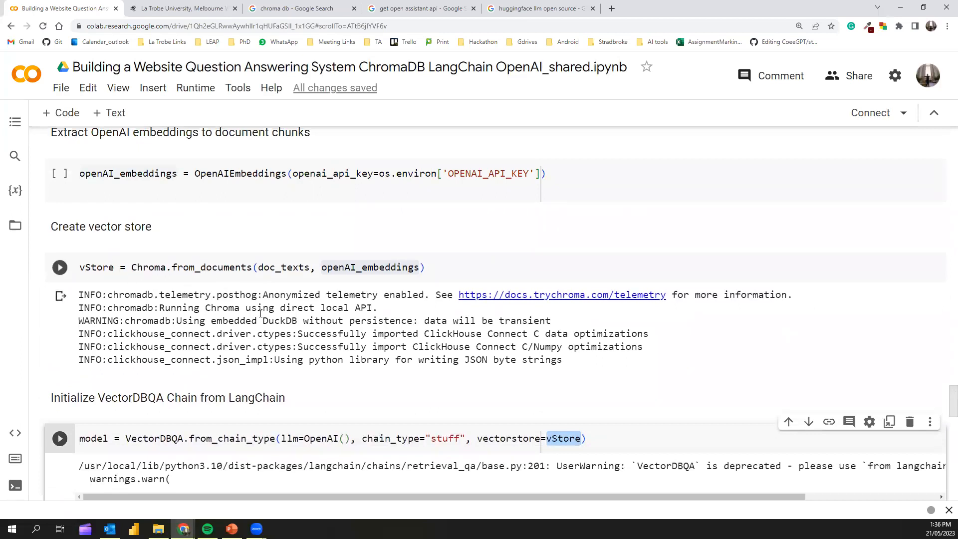
scroll(down, 3)
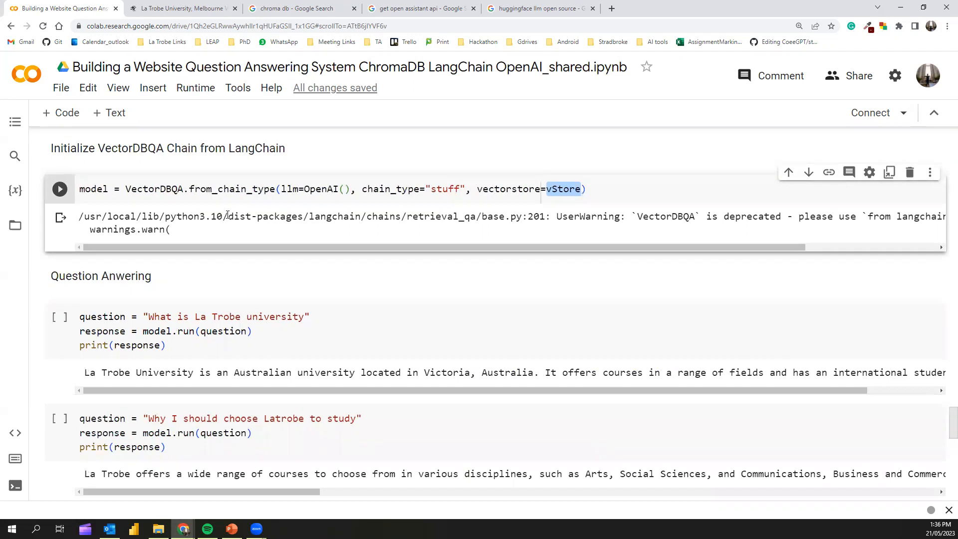
scroll(down, 3)
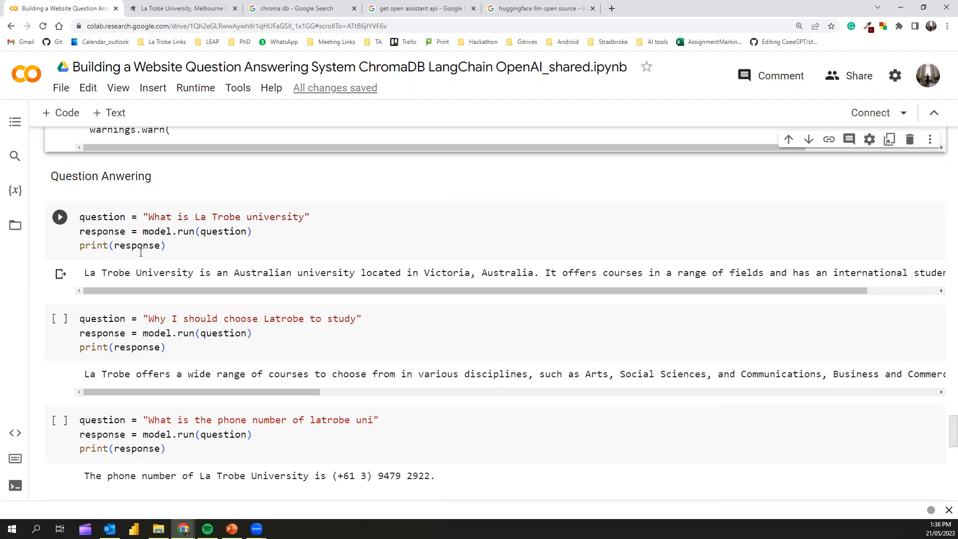
mouse_move(145, 306)
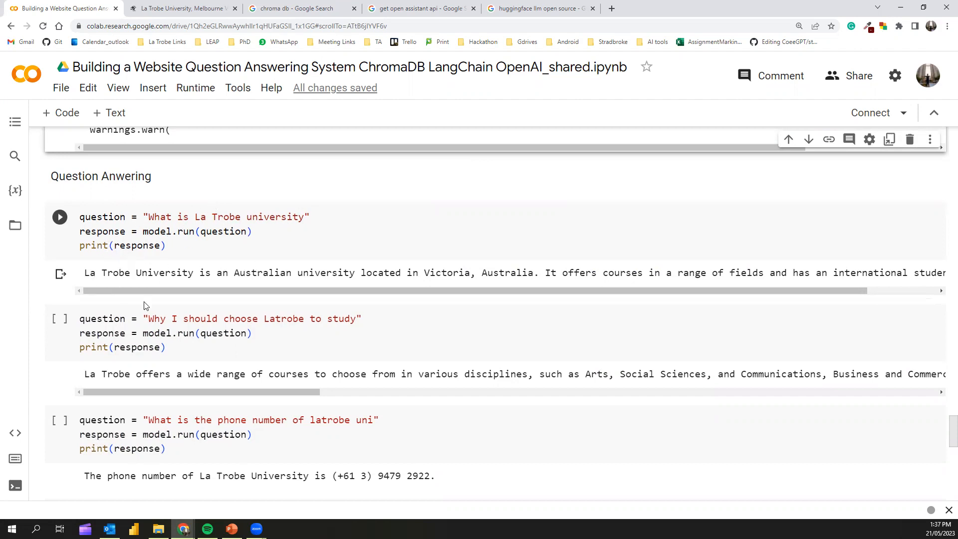
mouse_move(239, 282)
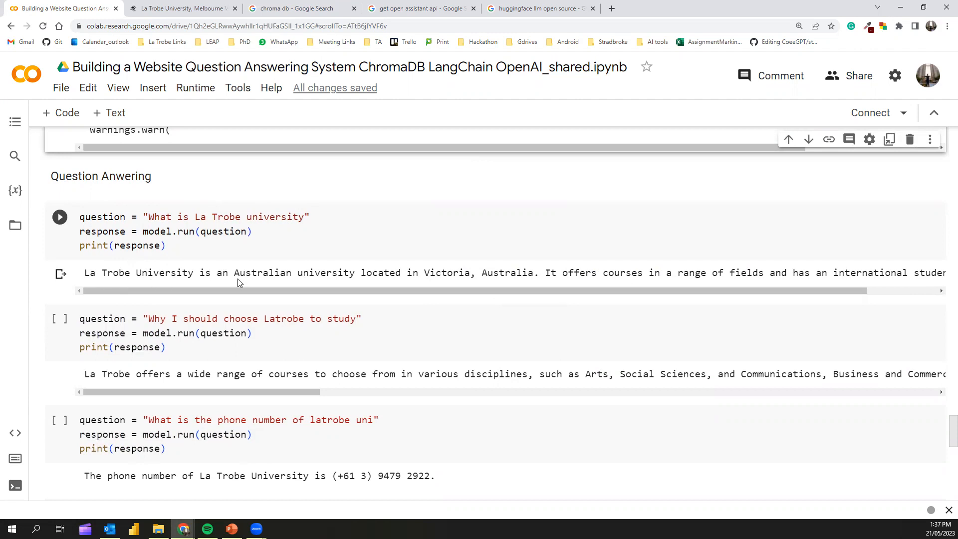
mouse_move(430, 291)
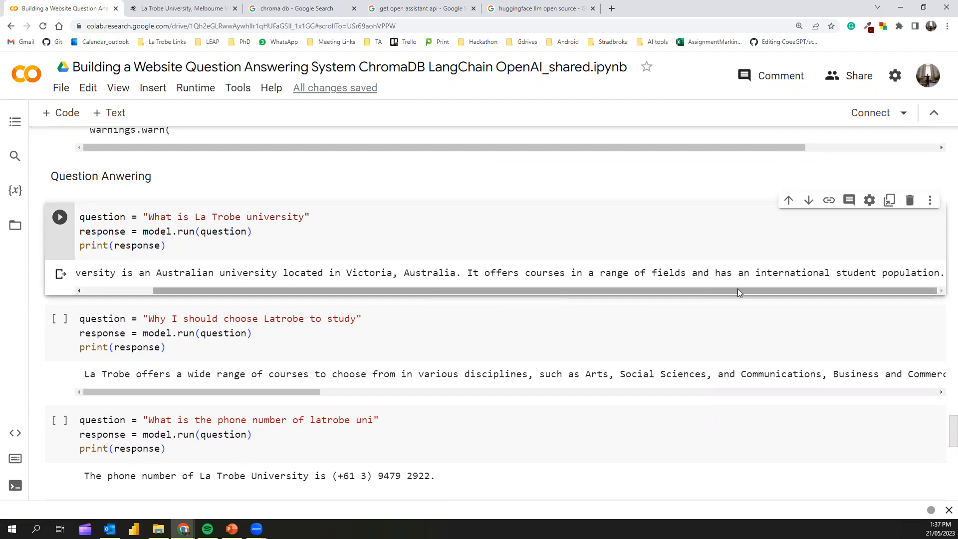
mouse_move(234, 300)
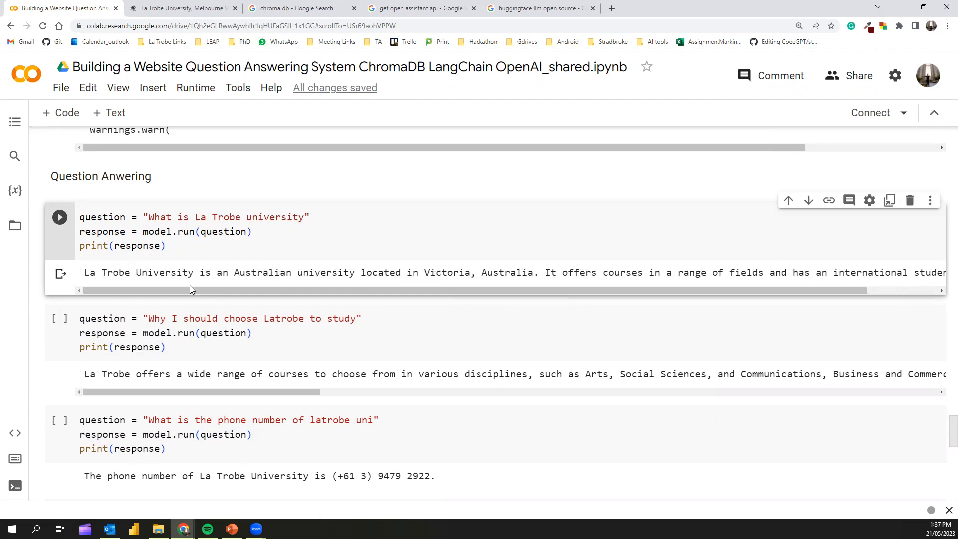
mouse_move(214, 326)
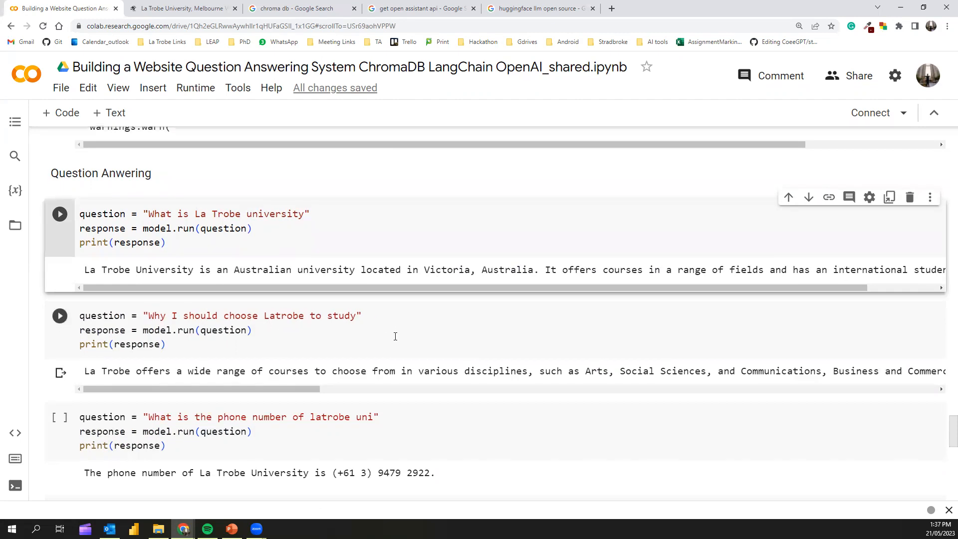
scroll(down, 3)
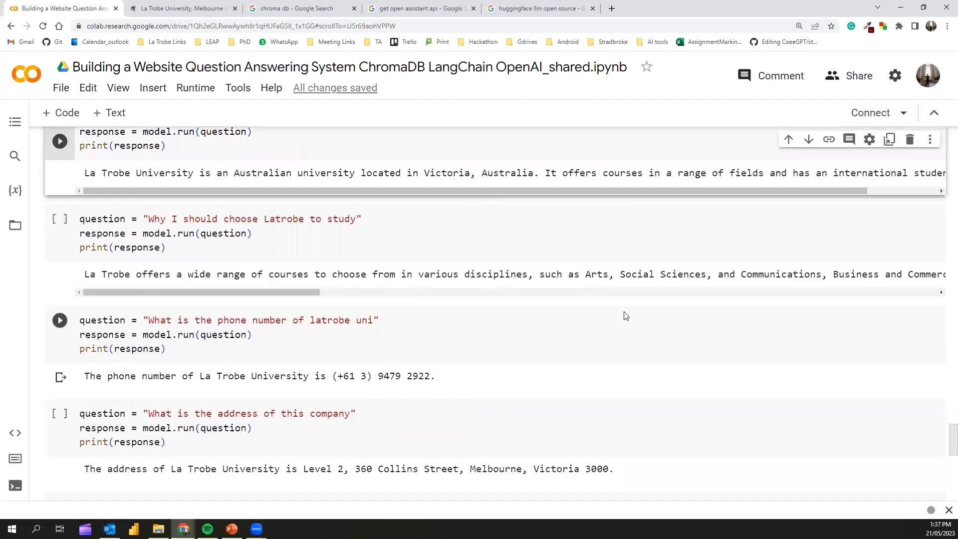
scroll(down, 3)
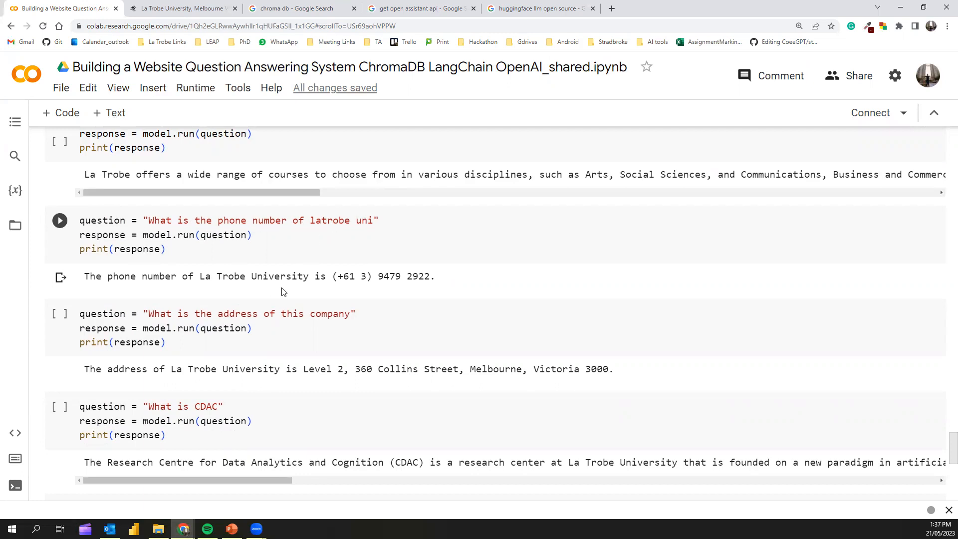
drag(280, 276, 435, 275)
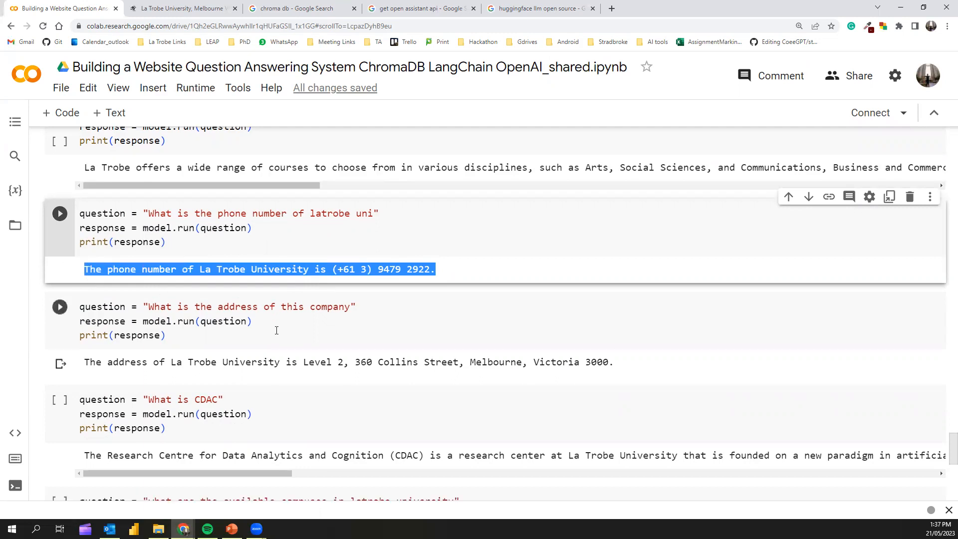
scroll(down, 3)
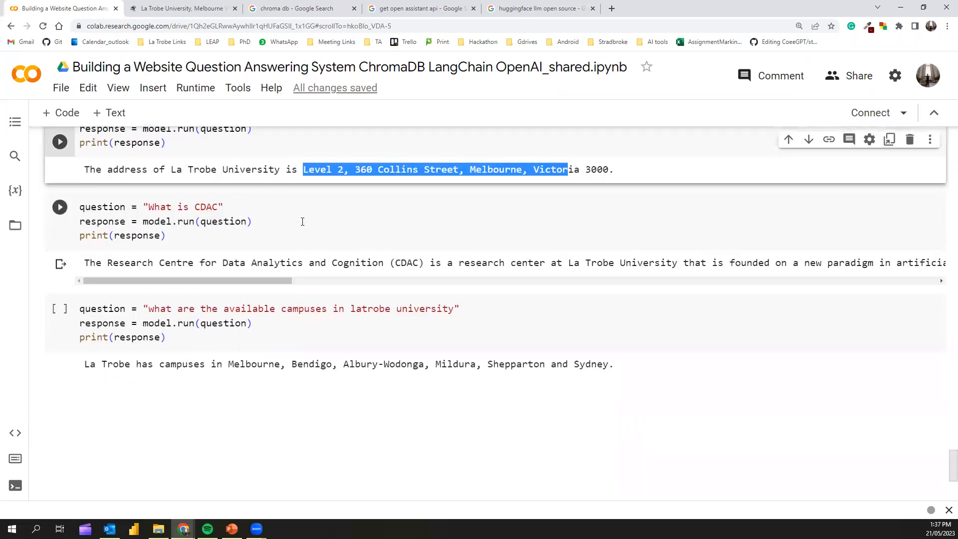
scroll(down, 3)
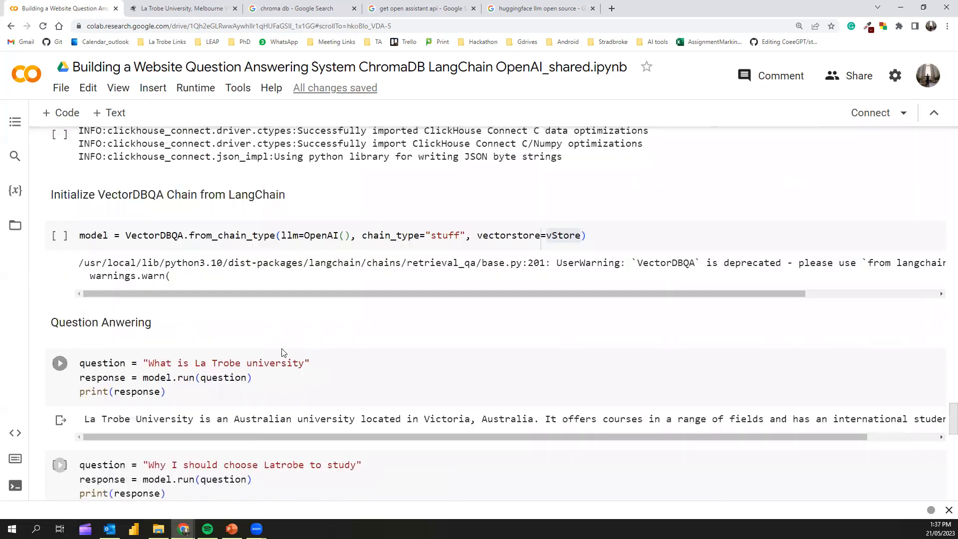
Scroll to the La Trobe web-crawling cell and its crawled-pages table.
scroll(down, 3)
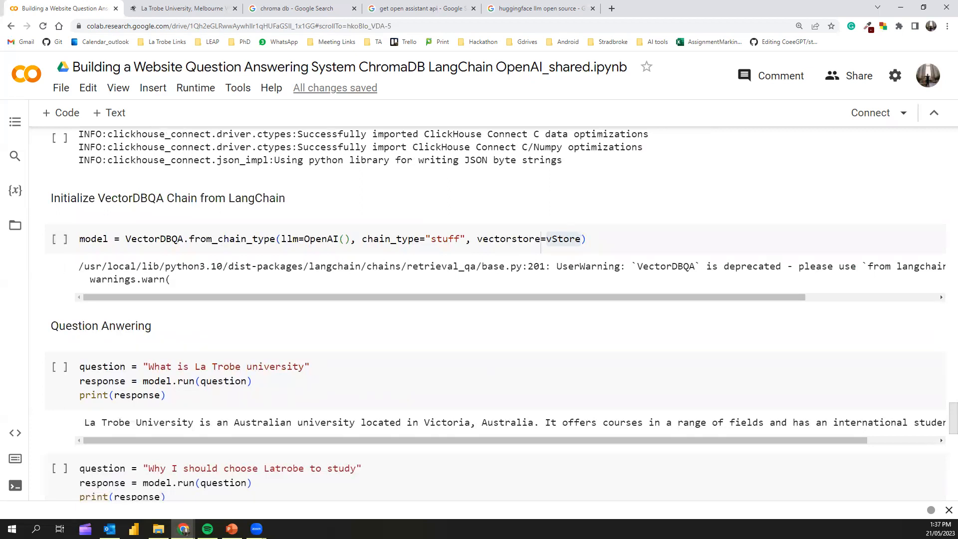
mouse_move(467, 207)
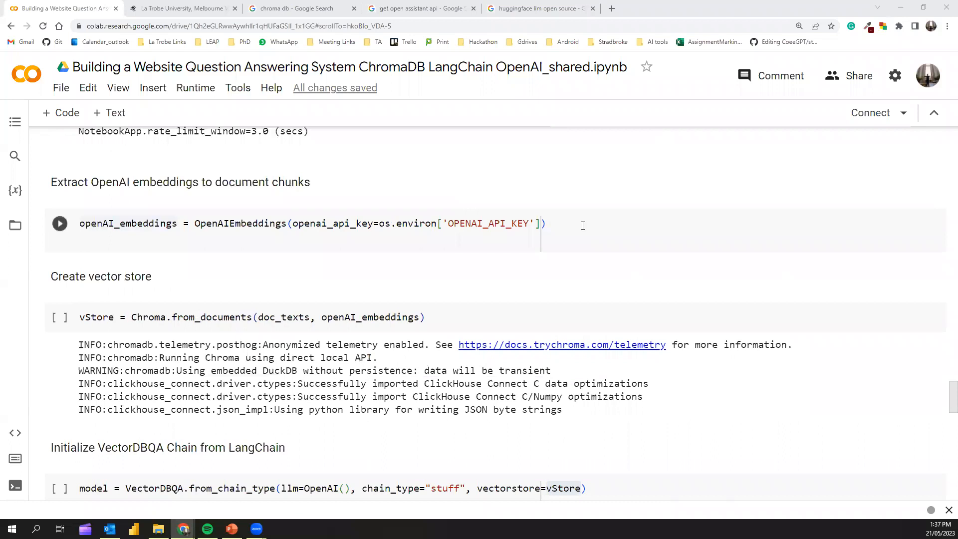
scroll(down, 3)
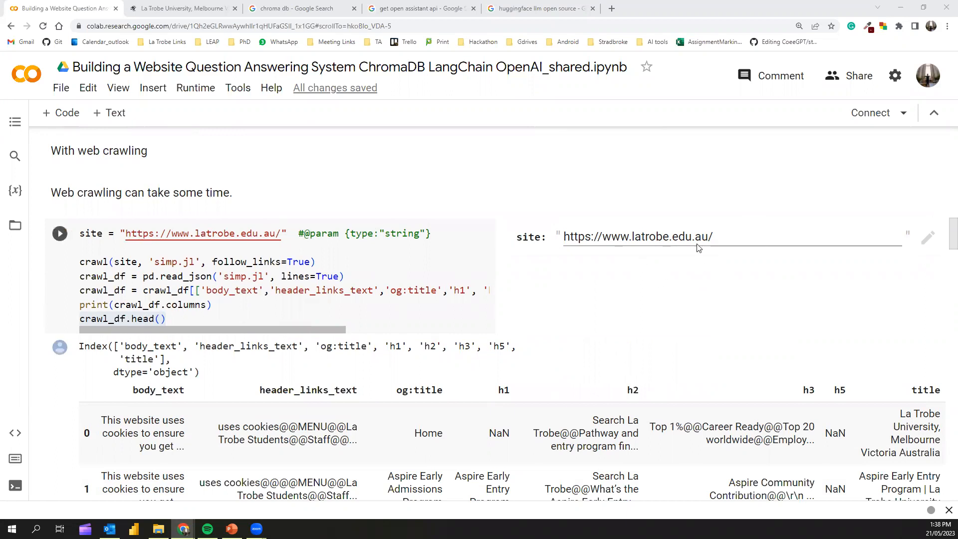
click(182, 8)
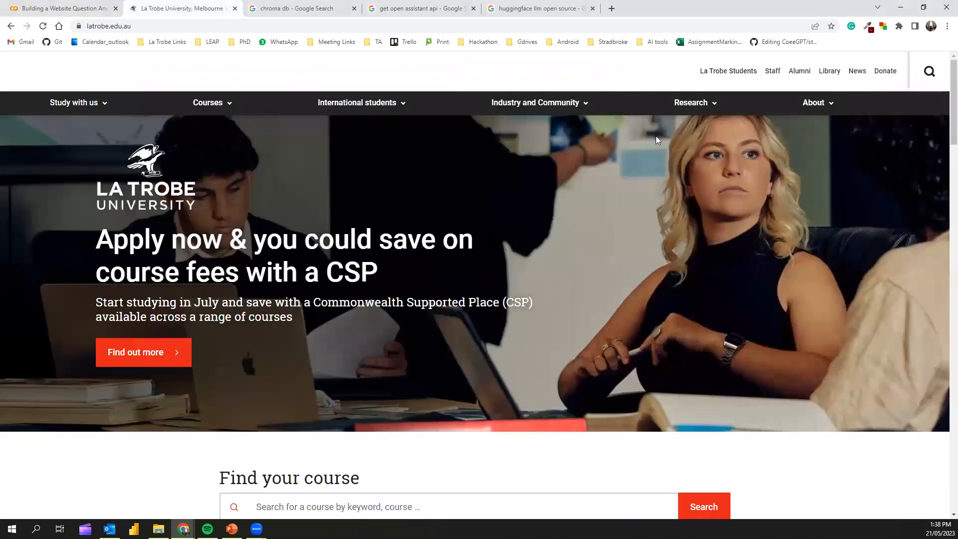
scroll(down, 3)
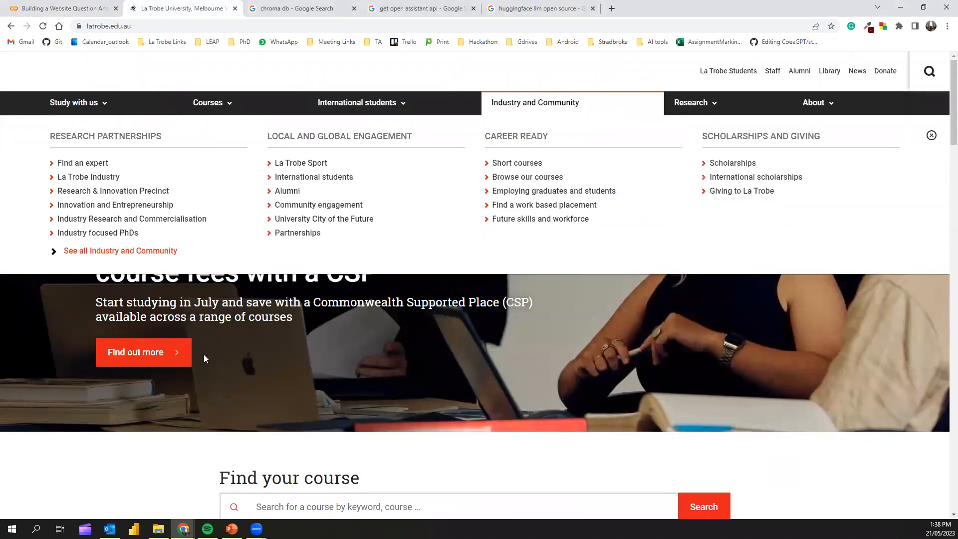
click(61, 8)
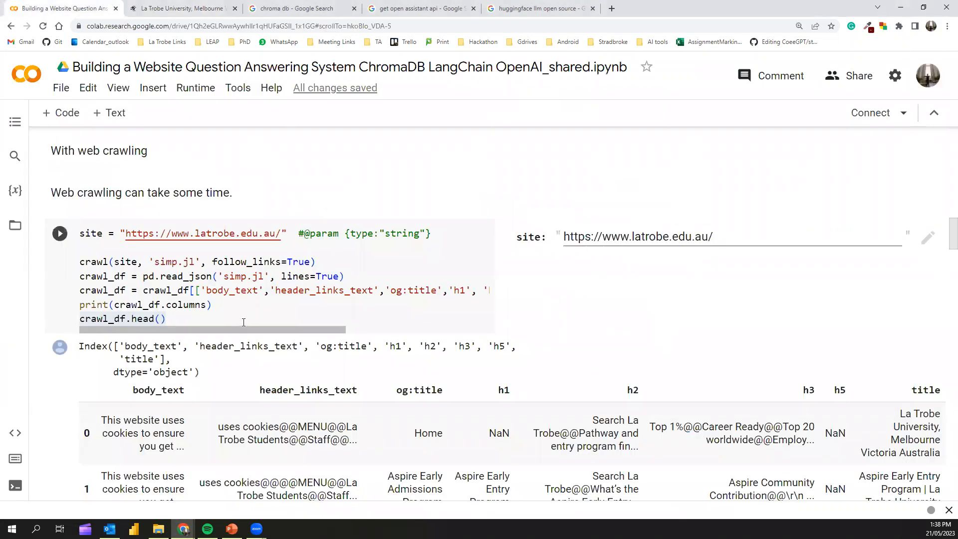
scroll(down, 3)
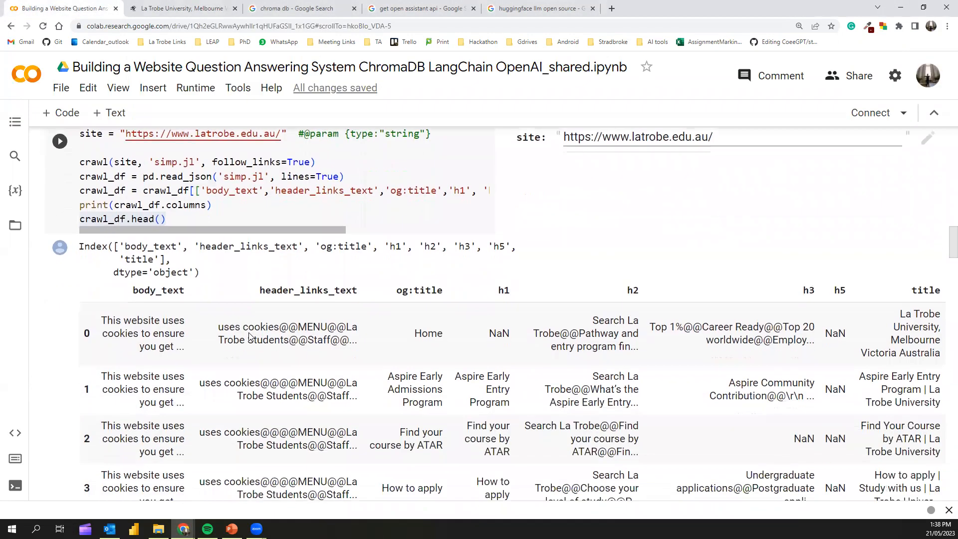
scroll(down, 3)
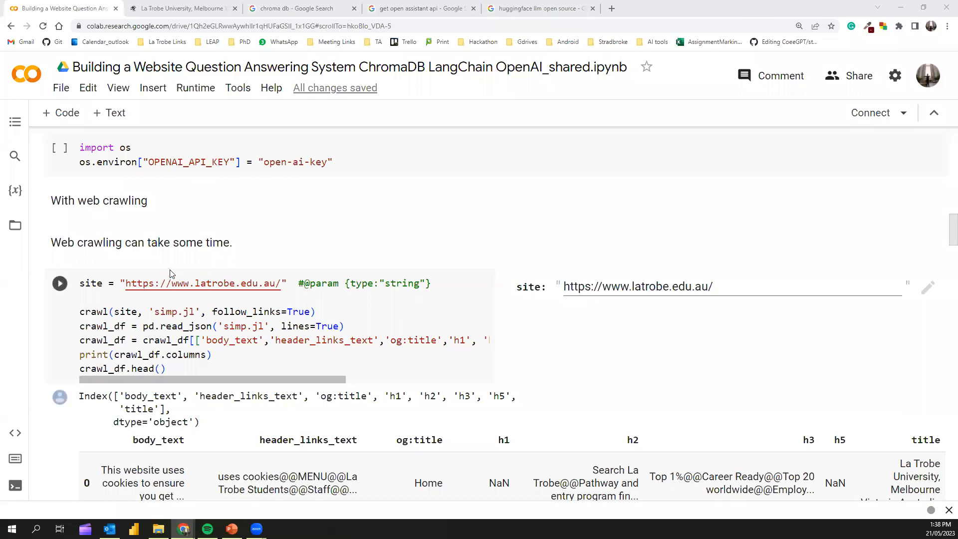
mouse_move(629, 303)
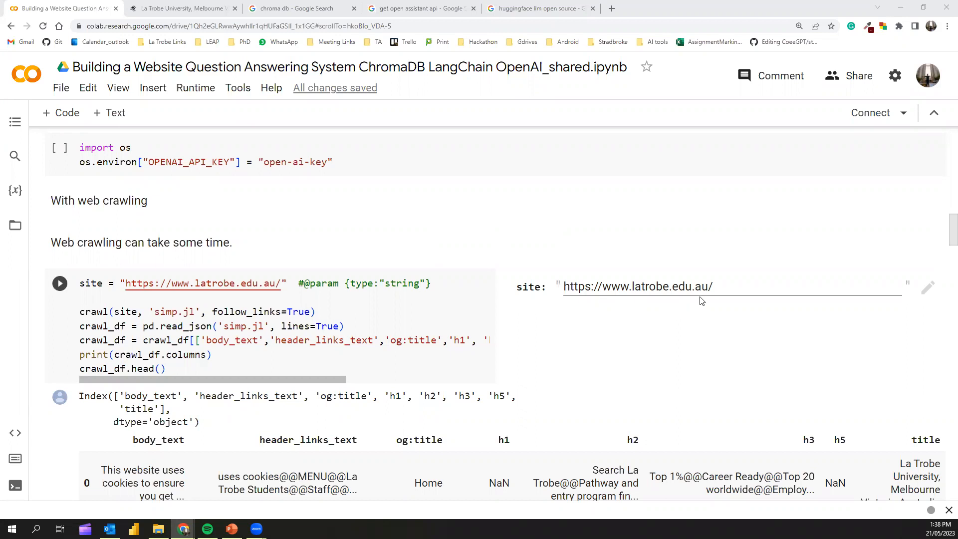
mouse_move(756, 300)
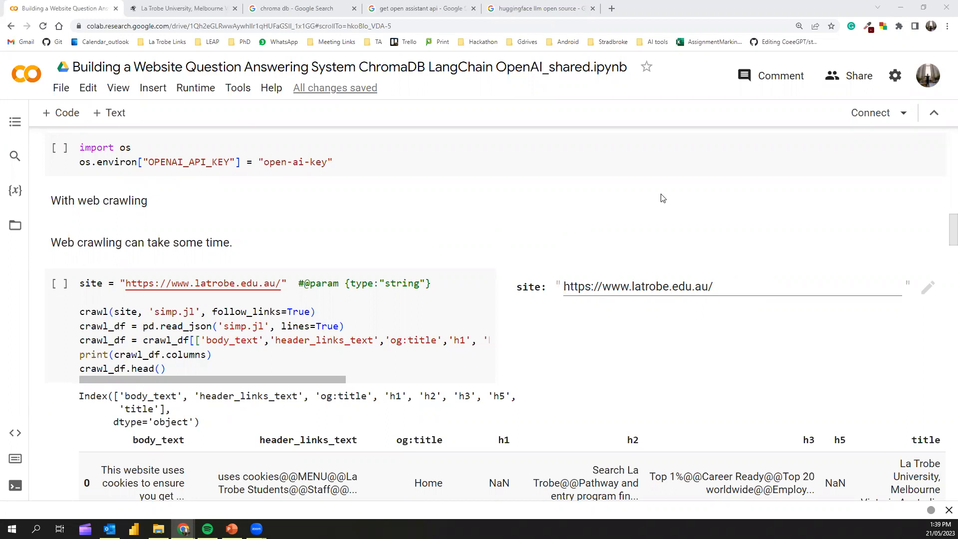
mouse_move(626, 229)
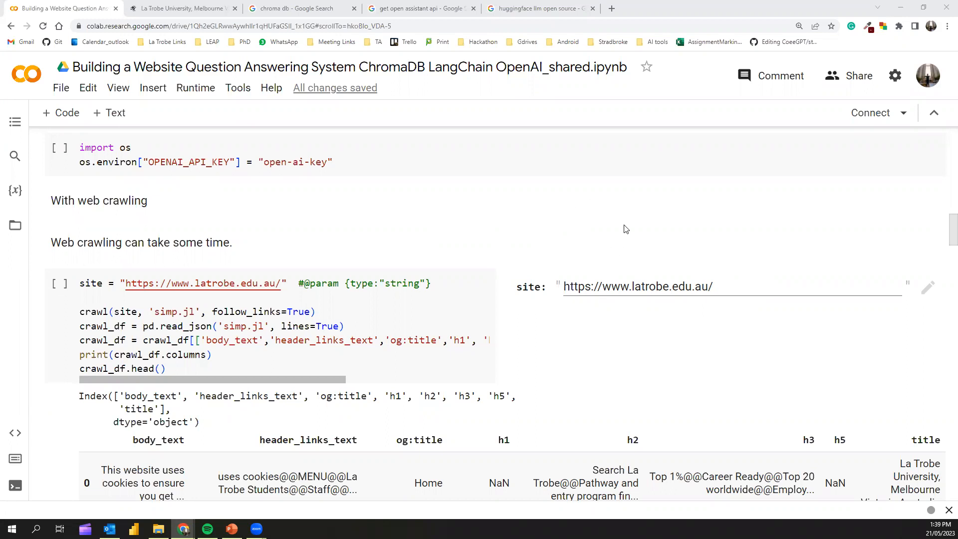
mouse_move(626, 229)
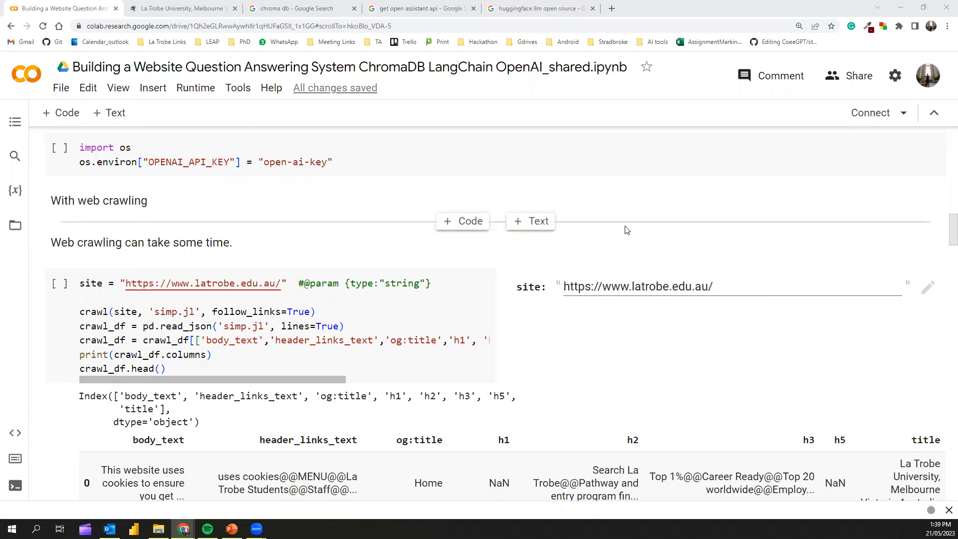
mouse_move(485, 282)
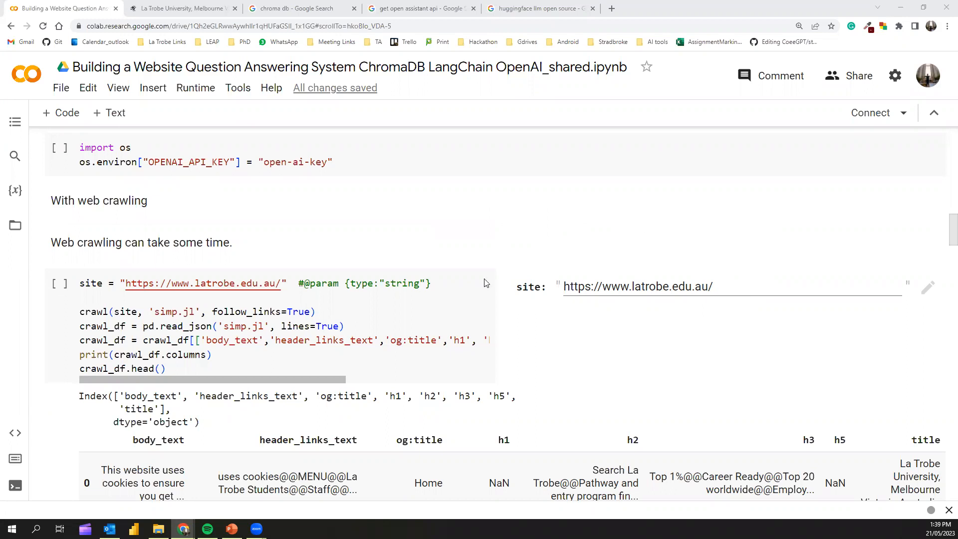